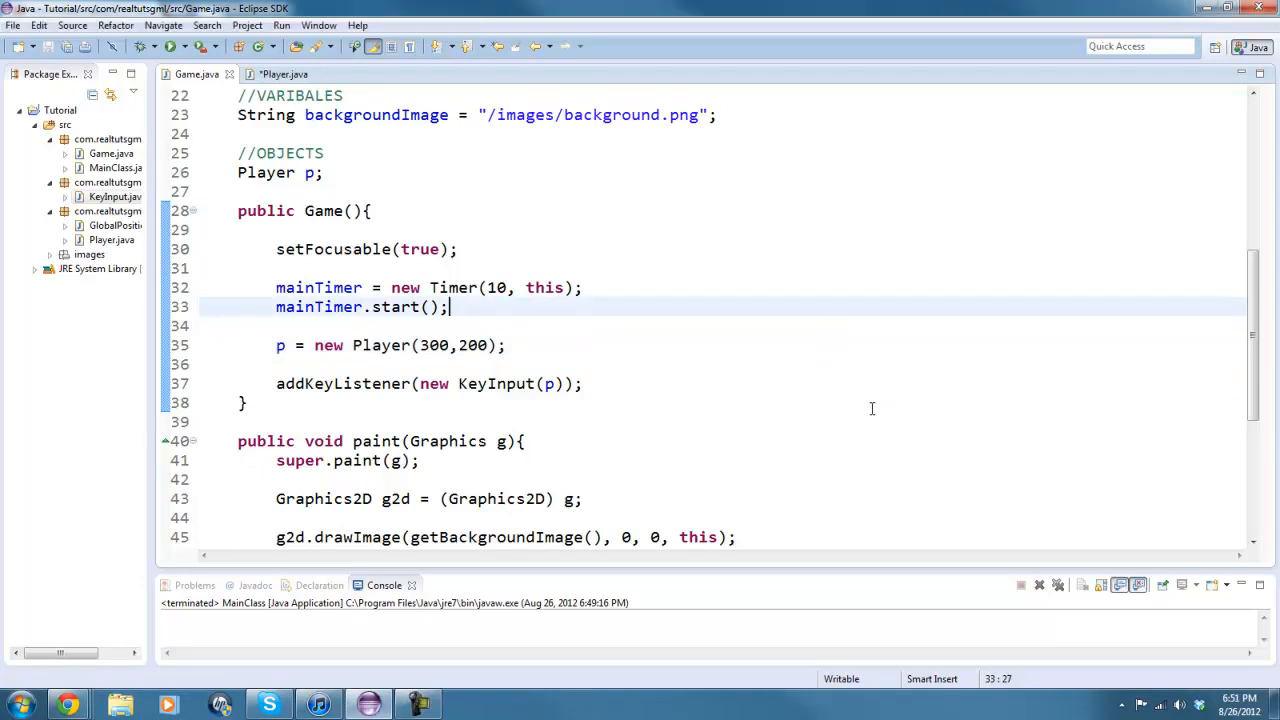
pyautogui.moveTo(786, 364)
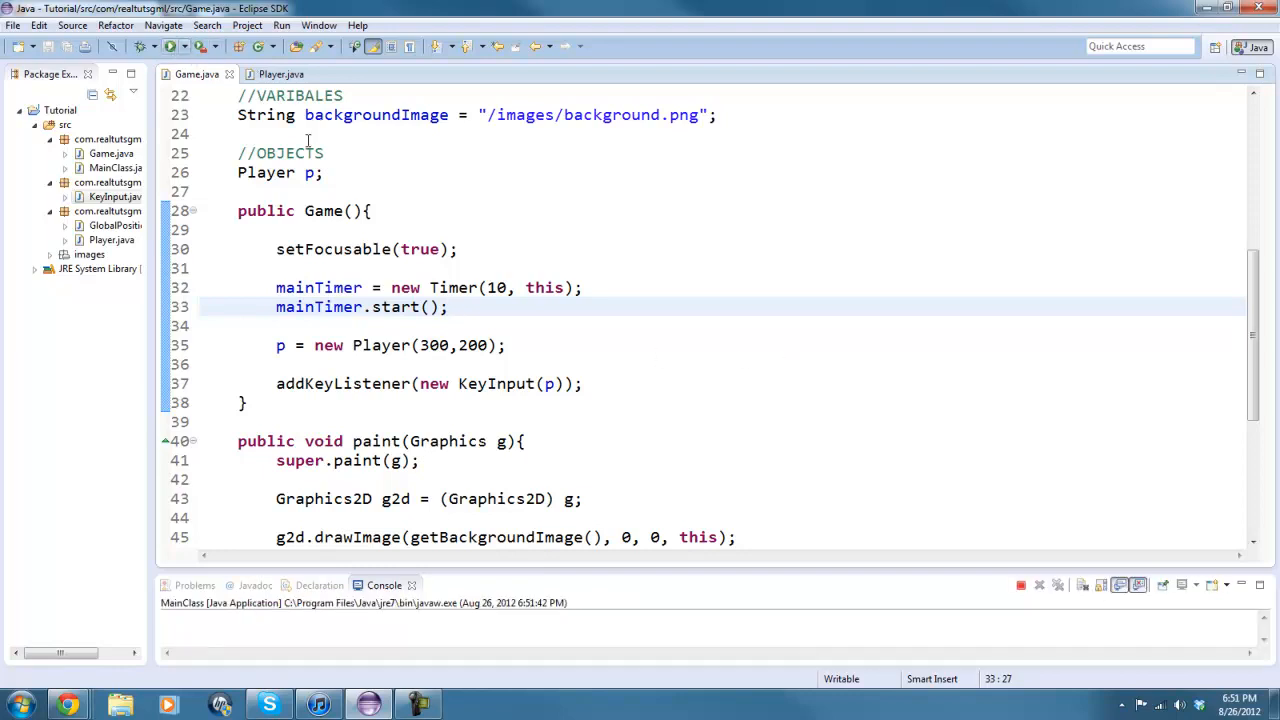
# Run MainClass to test the player movement, then close the game window
pyautogui.click(171, 46)
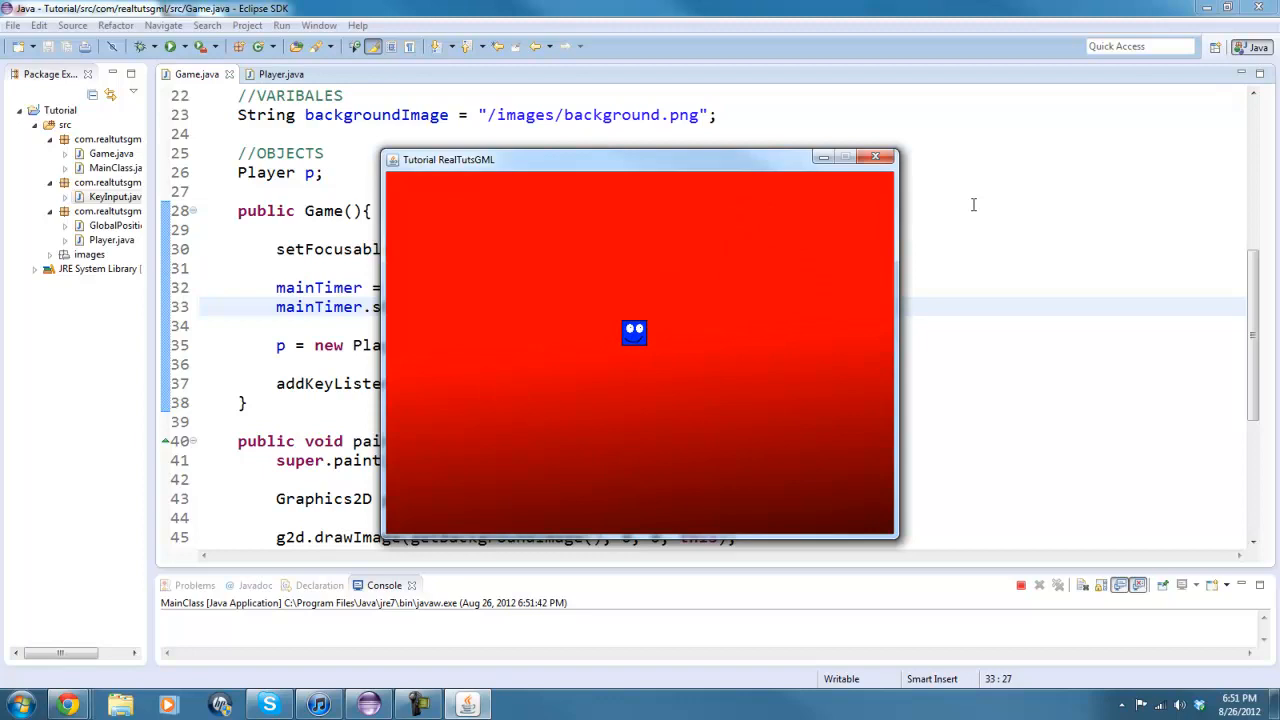
pyautogui.click(876, 157)
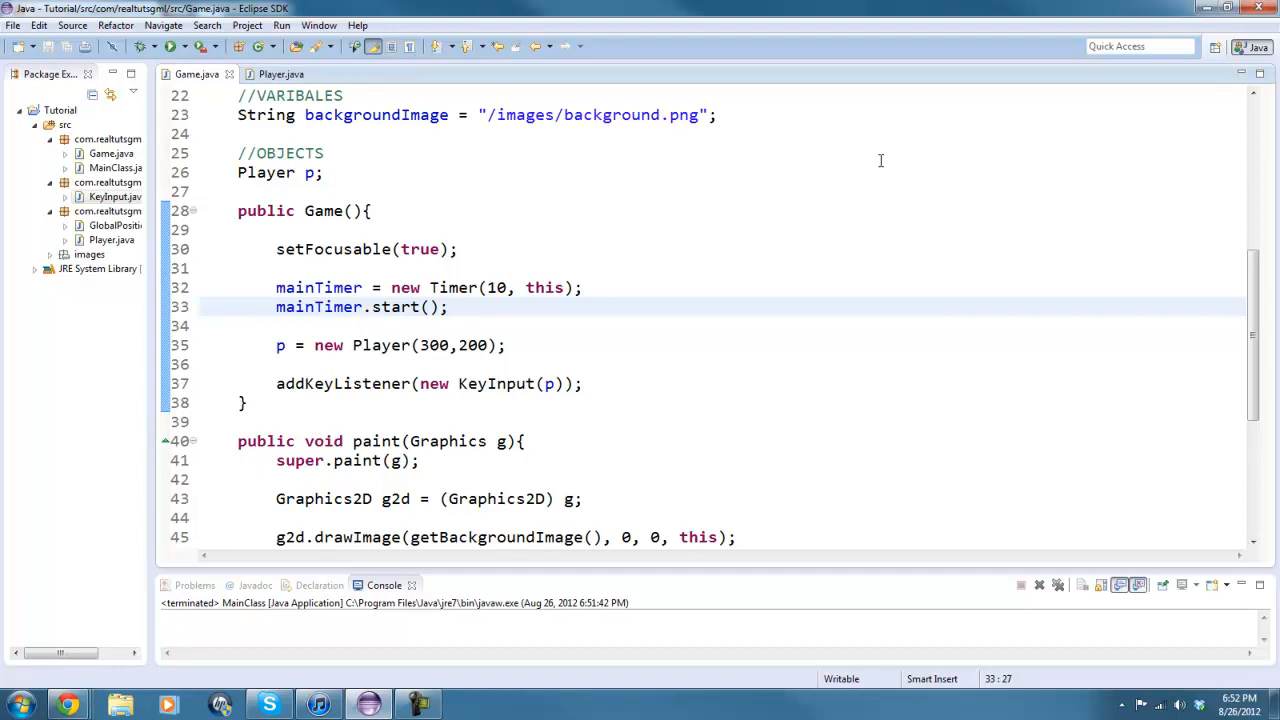
pyautogui.click(449, 307)
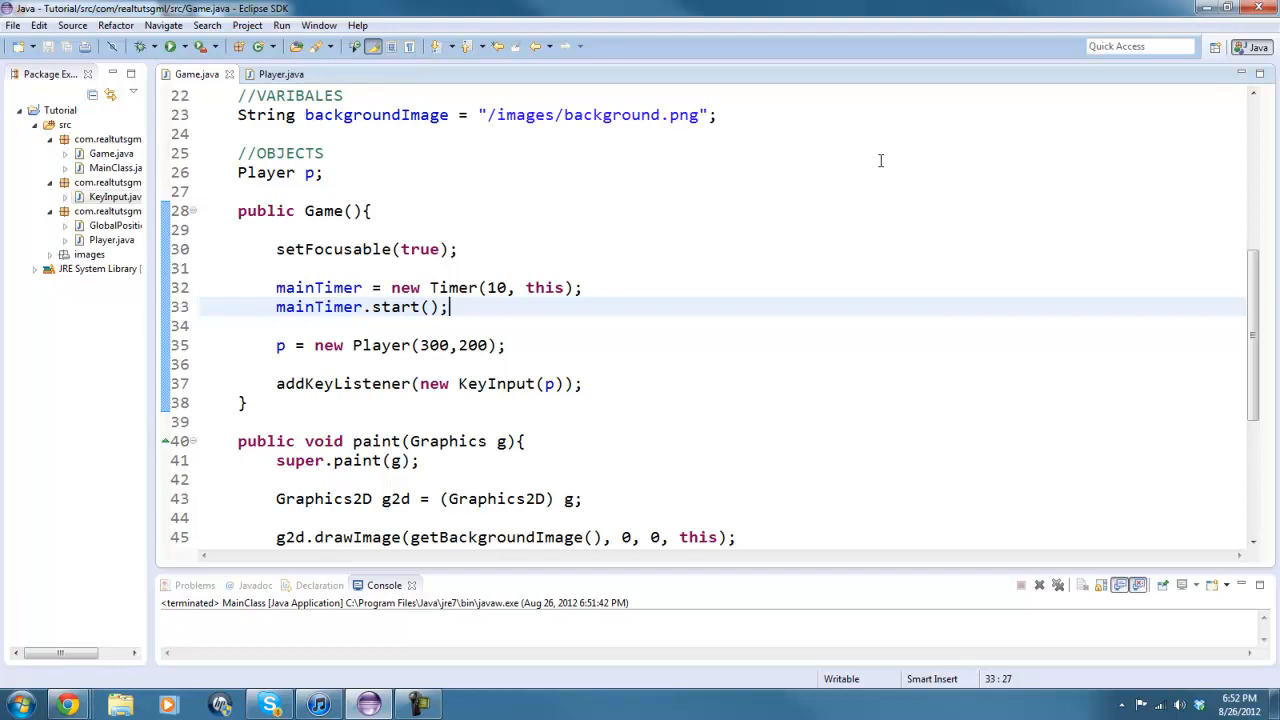
pyautogui.moveTo(855, 150)
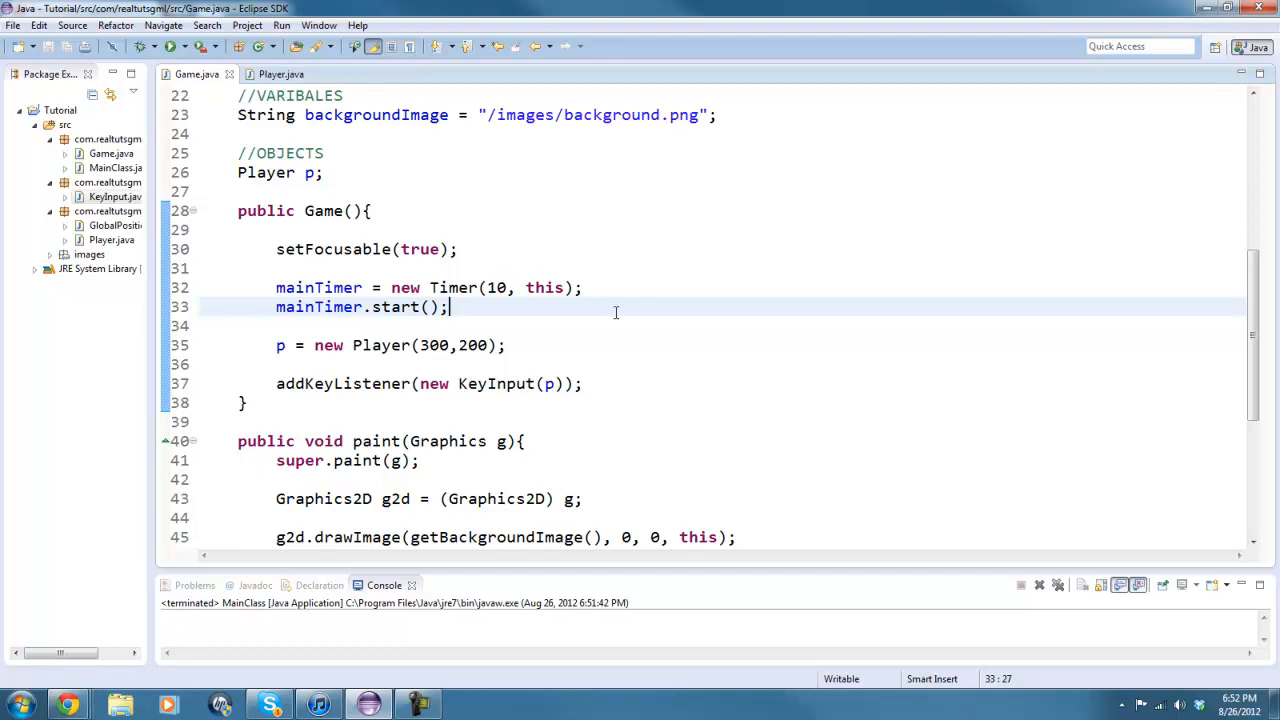
pyautogui.scroll(-3)
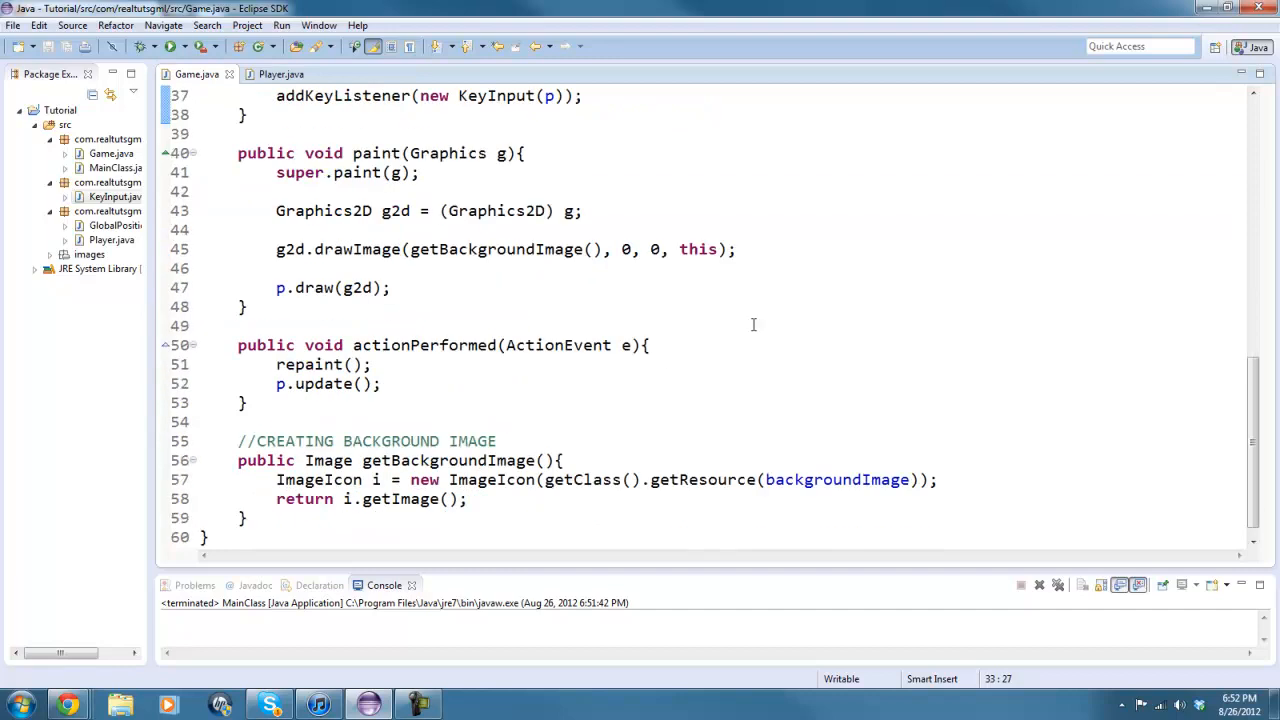
pyautogui.scroll(-3)
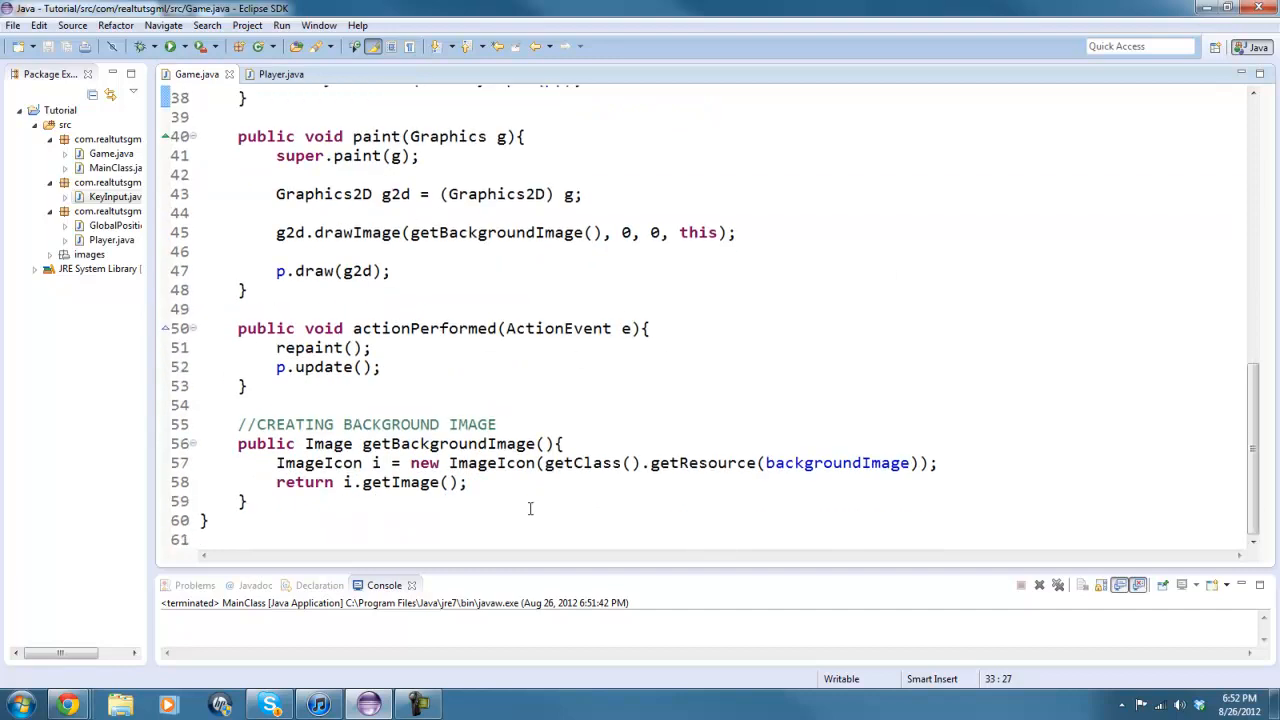
pyautogui.moveTo(238, 328); pyautogui.dragTo(248, 386)
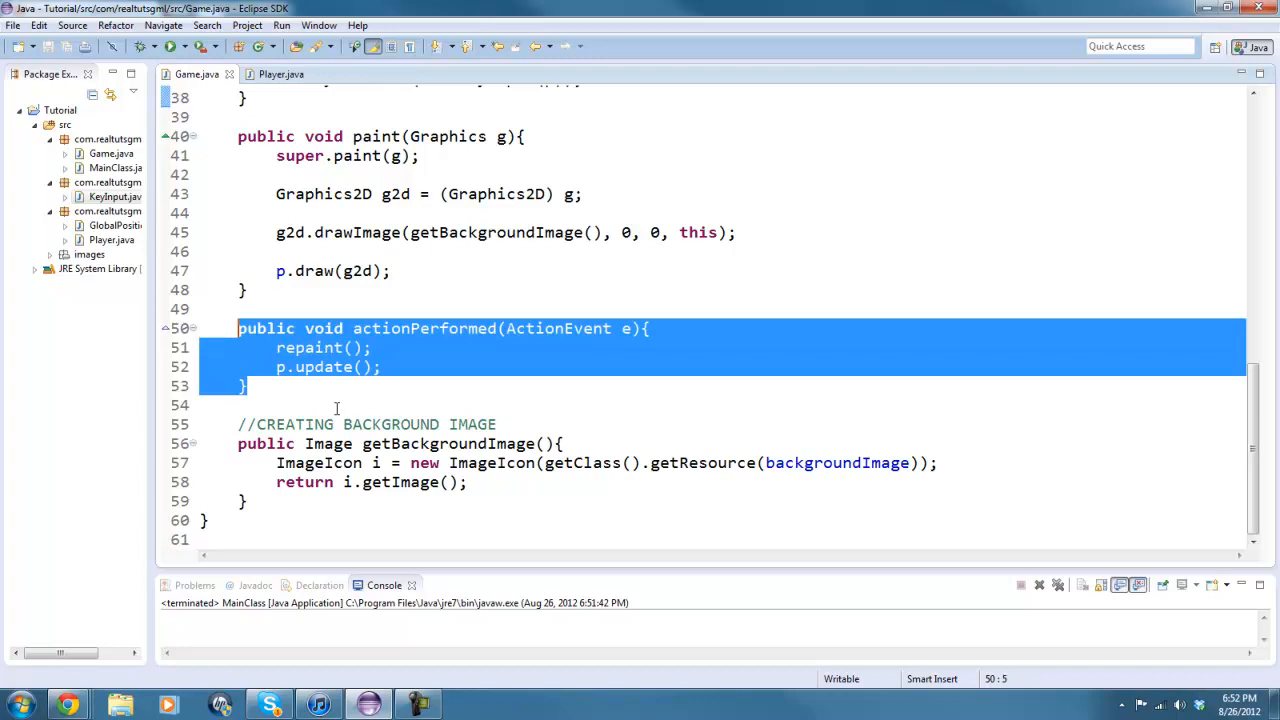
pyautogui.scroll(3)
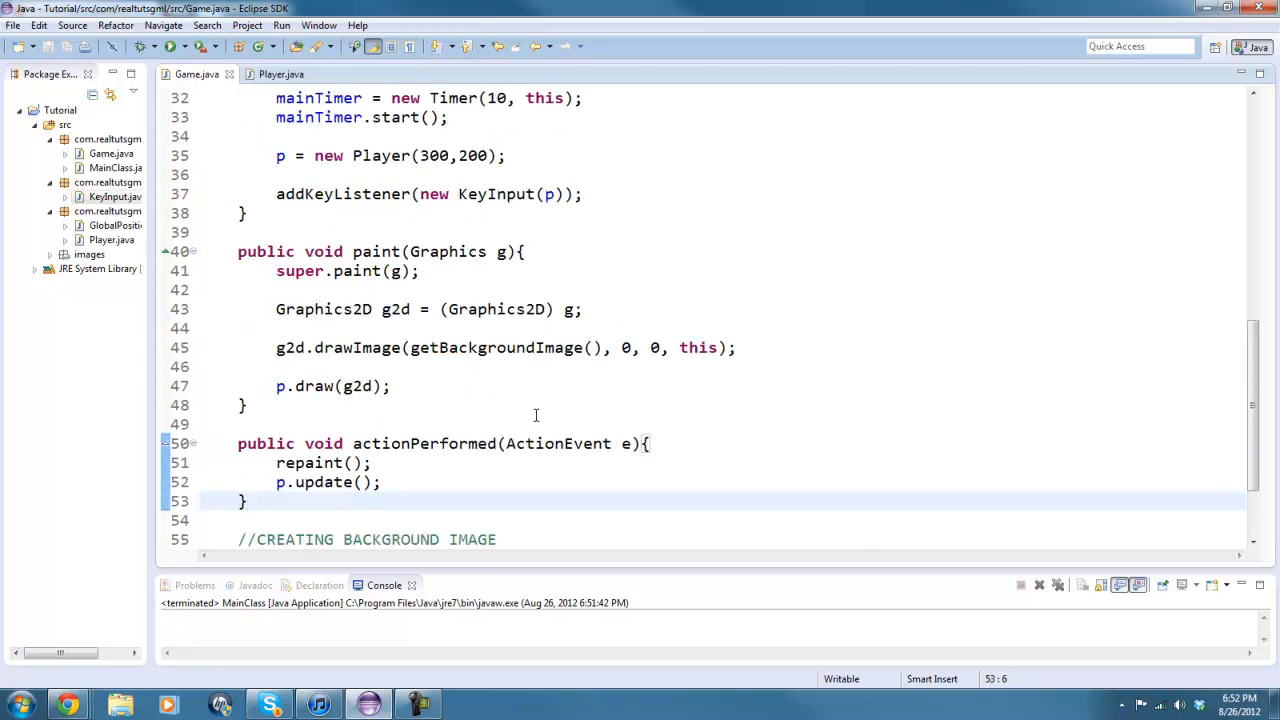
pyautogui.moveTo(556, 389)
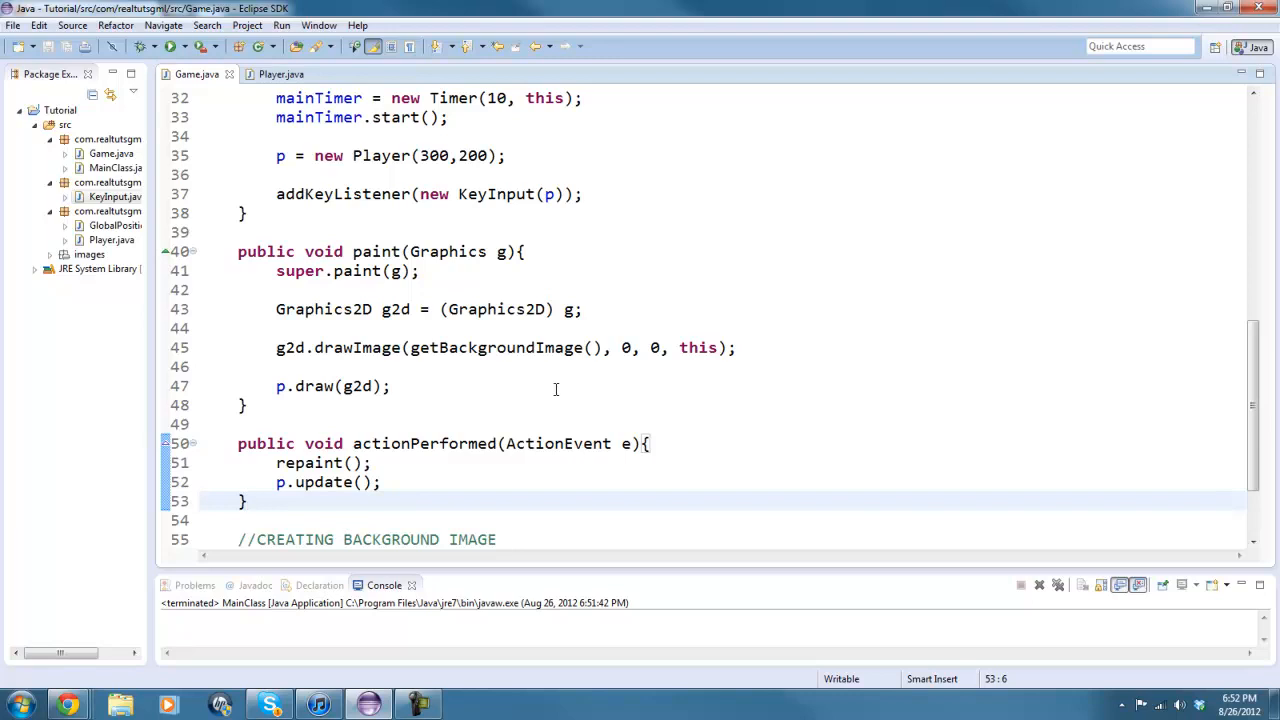
pyautogui.scroll(3)
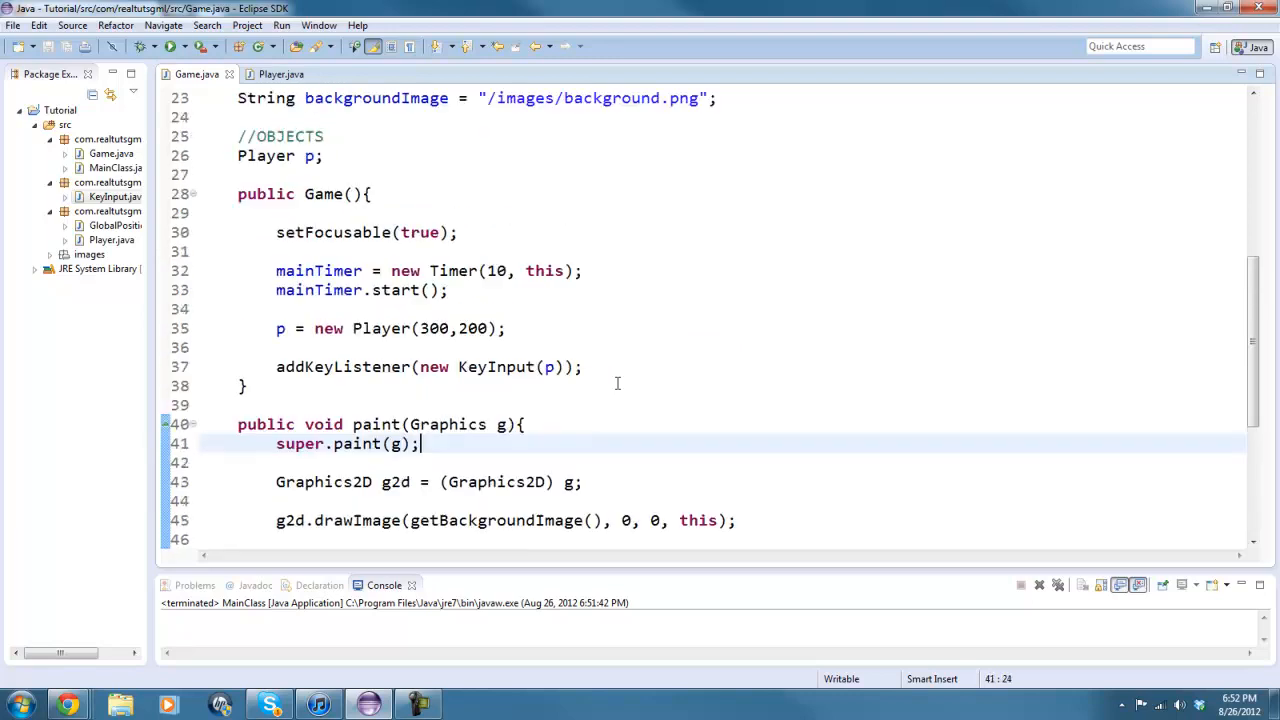
pyautogui.scroll(3)
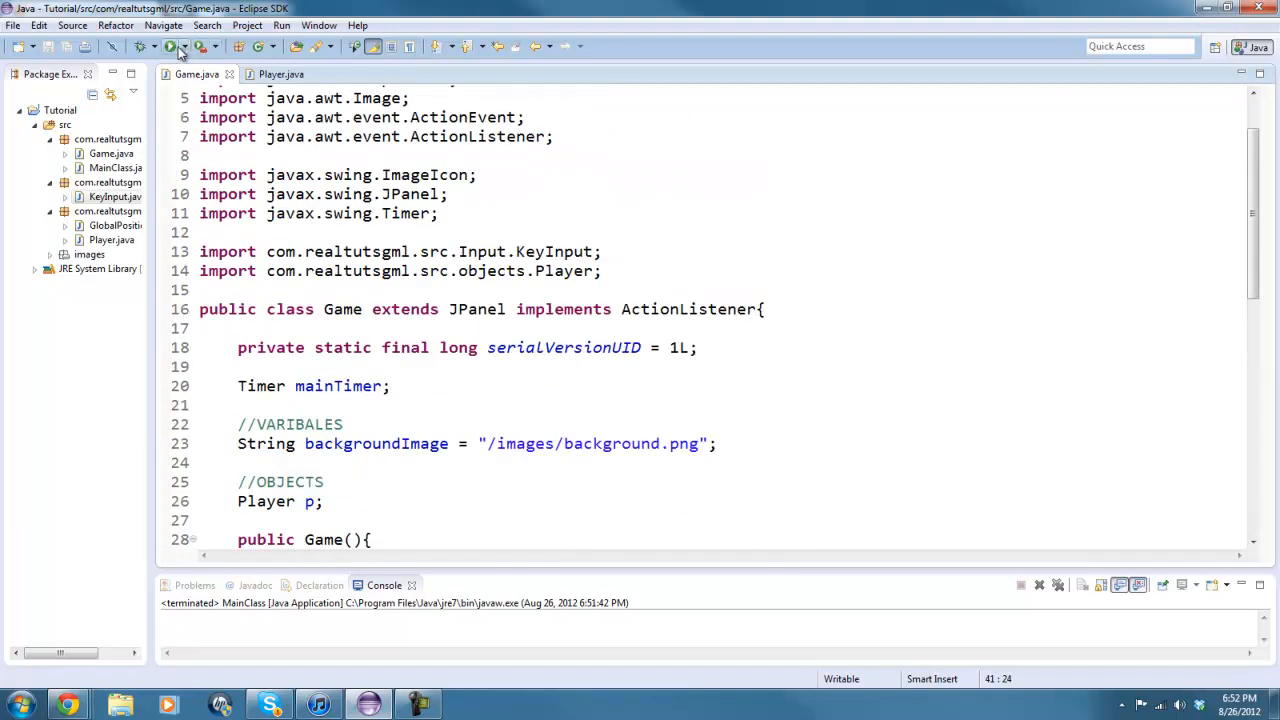
pyautogui.click(170, 46)
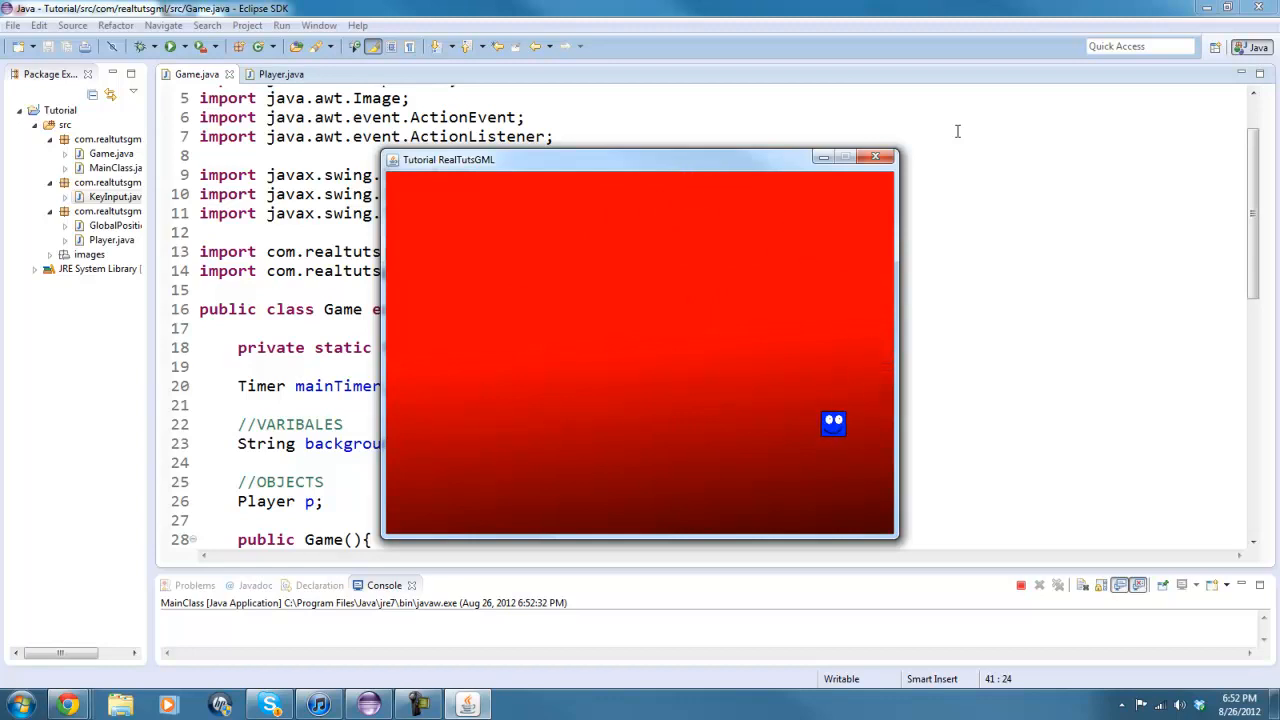
pyautogui.click(875, 156)
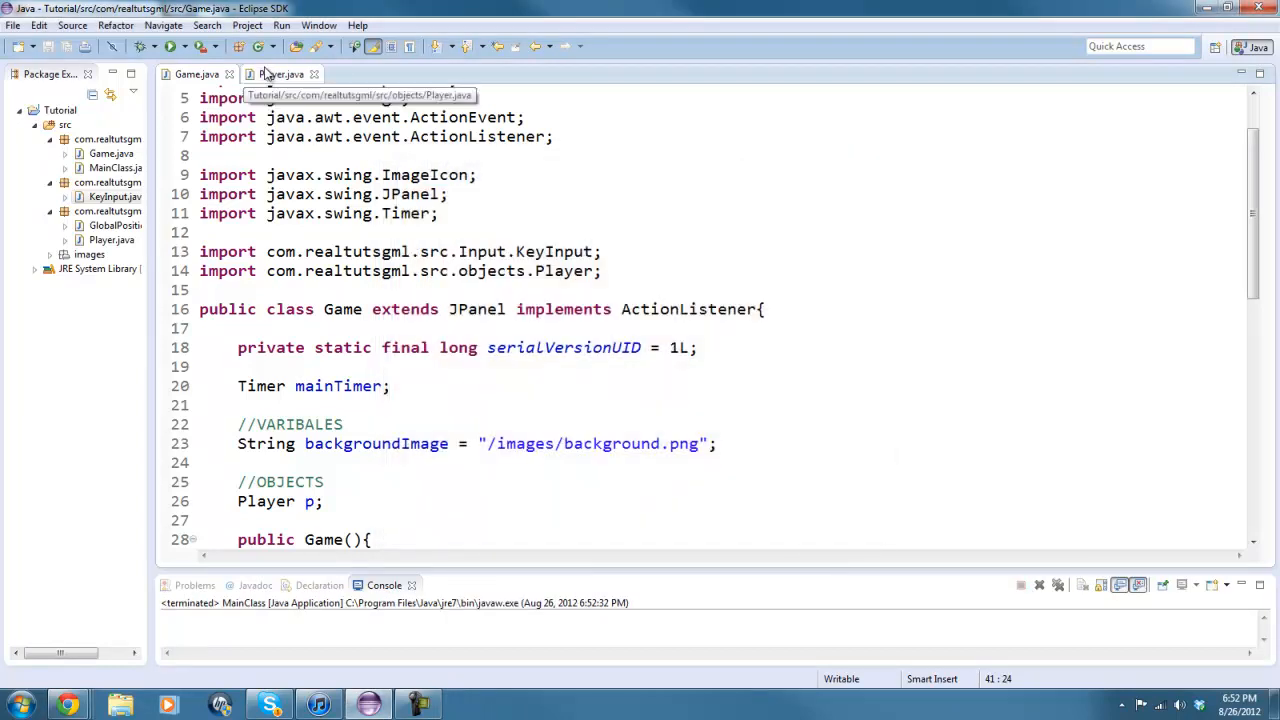
# Type the comment //COLLISION WITH OUTSIDE in Player.java's update method
pyautogui.click(281, 74)
pyautogui.write('//')
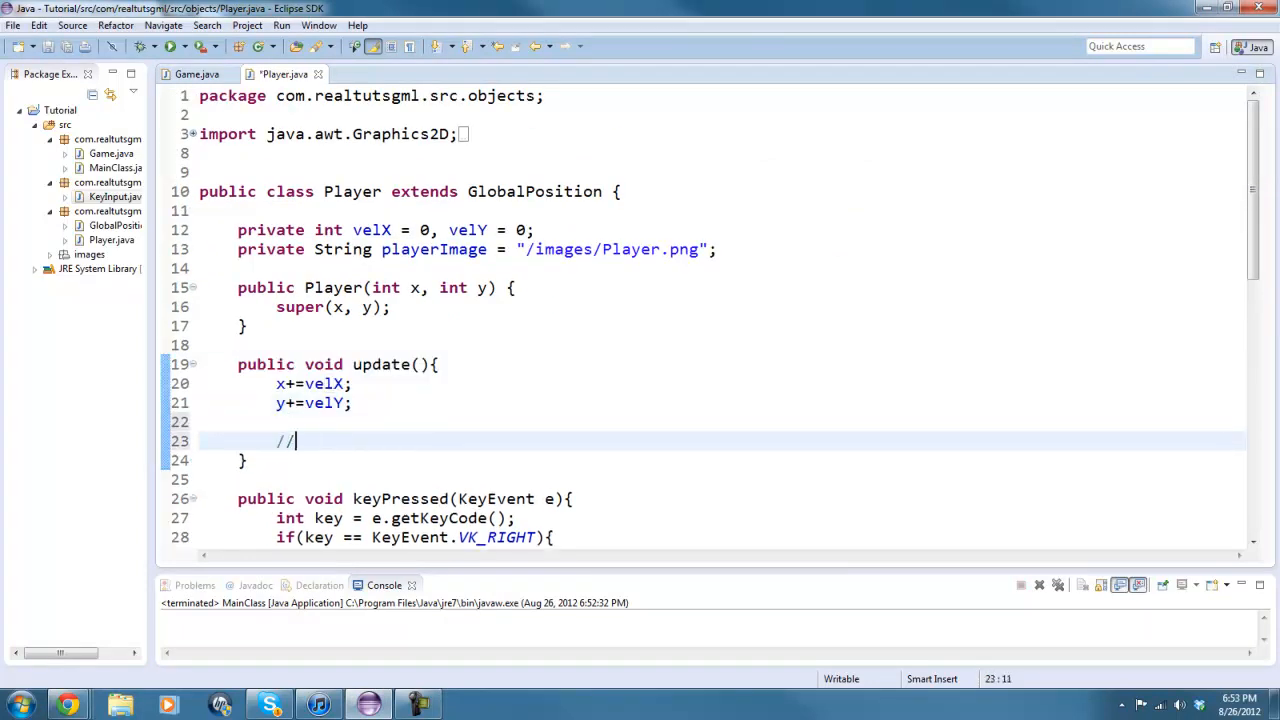
pyautogui.write('C')
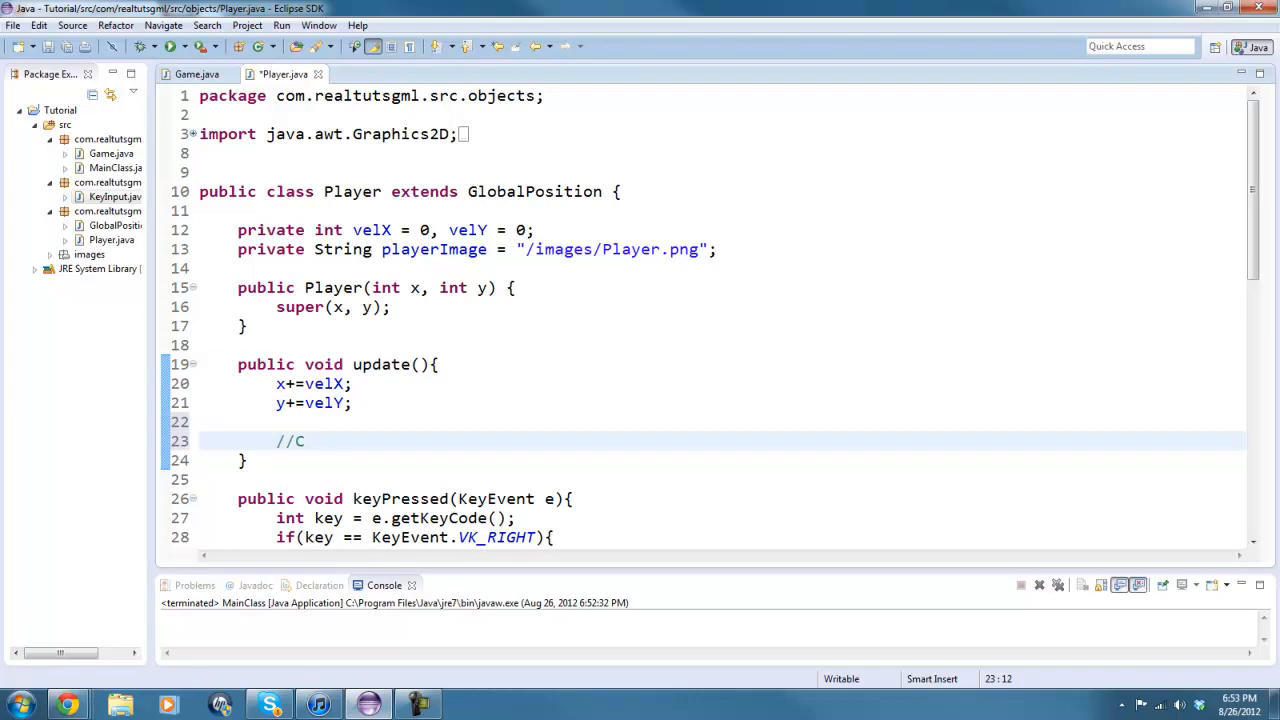
pyautogui.write('OLLISIOO')
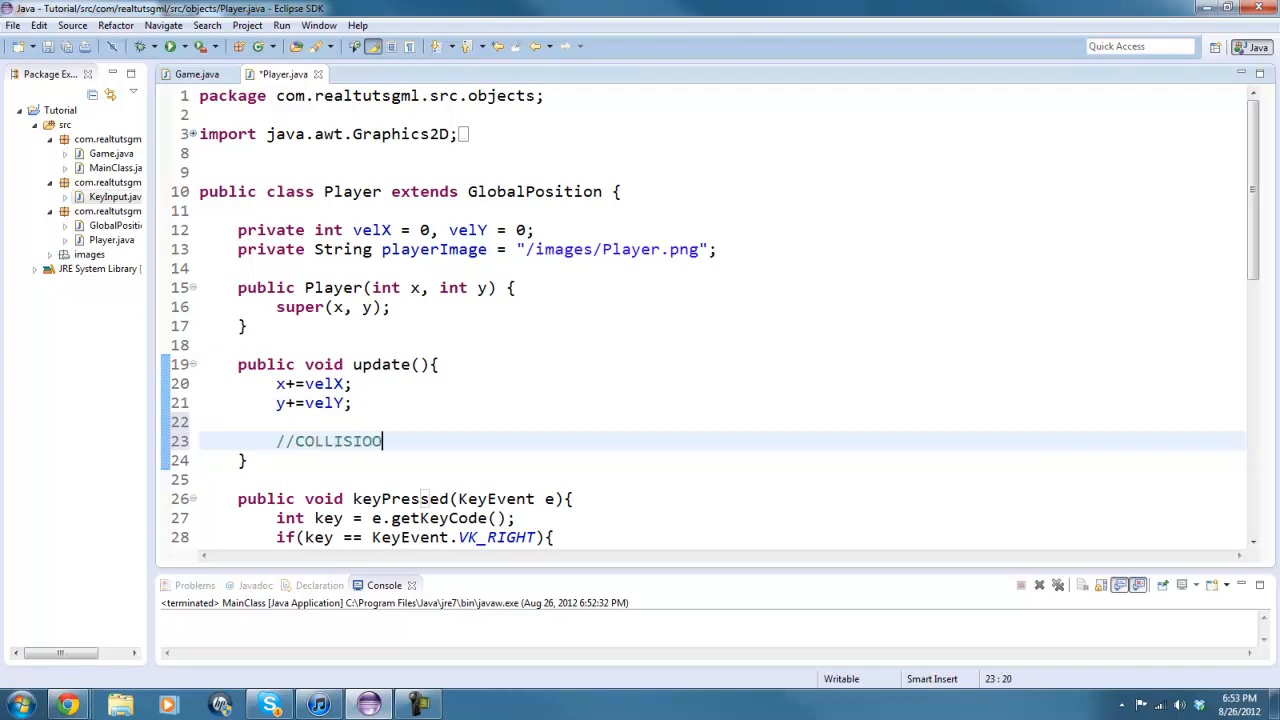
pyautogui.write('N')
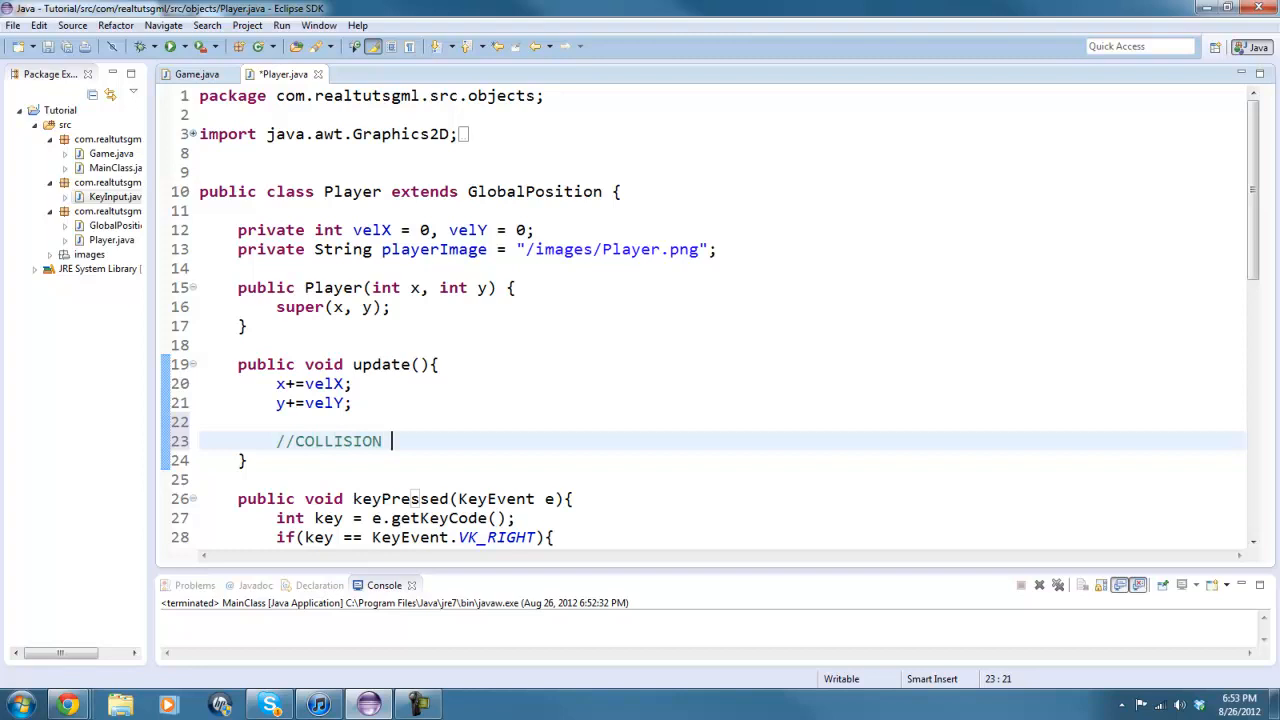
pyautogui.write('WITH O')
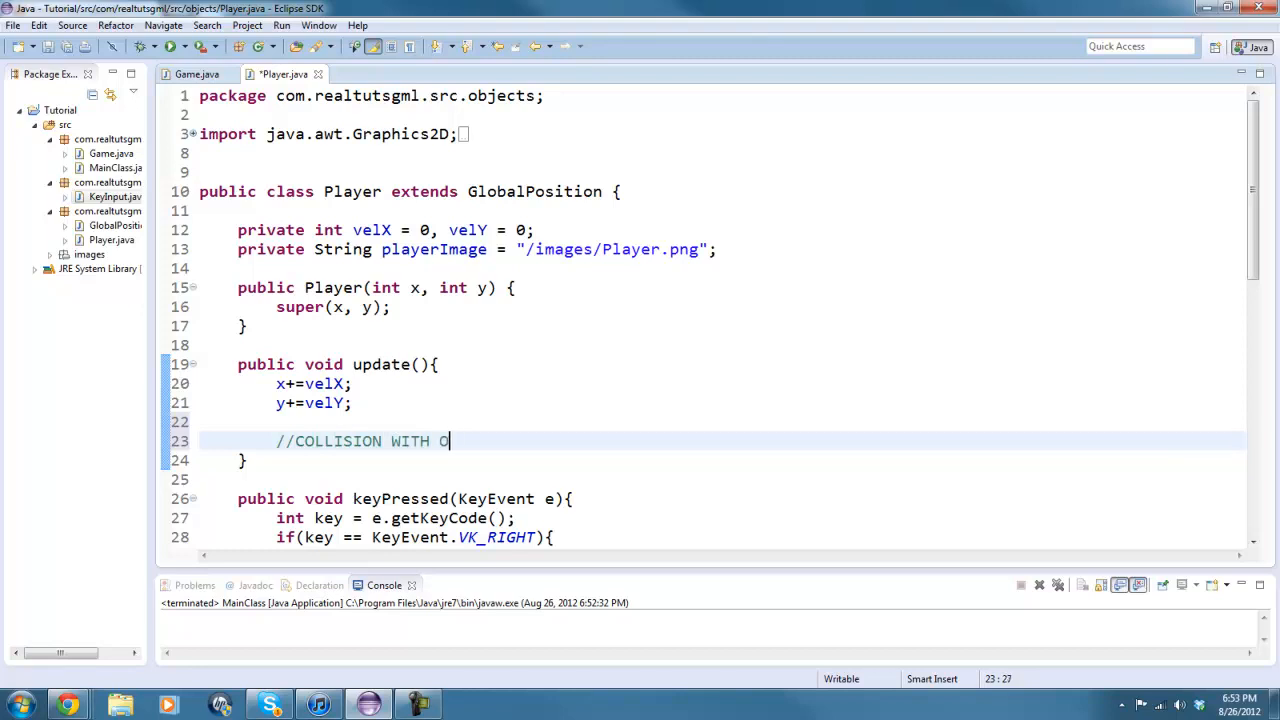
pyautogui.write('UTSIDE')
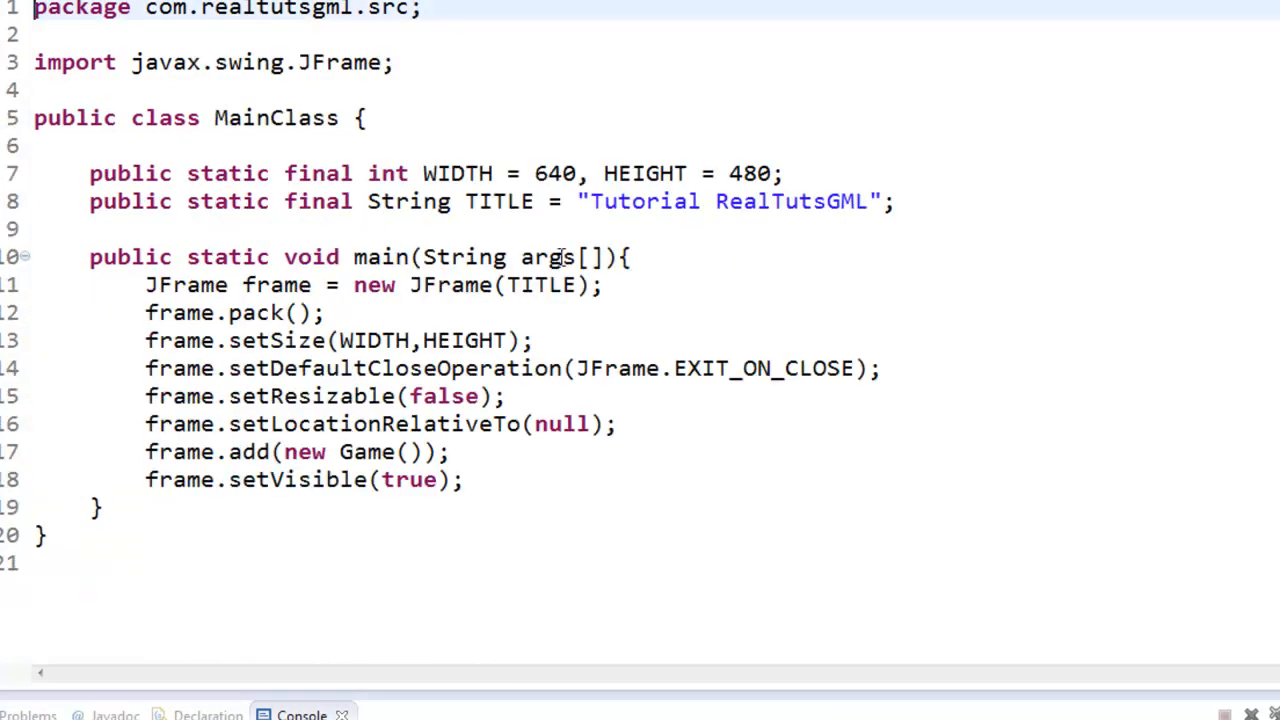
# Add if(x < 0){ x = 0; } below the collision comment
pyautogui.click(705, 173)
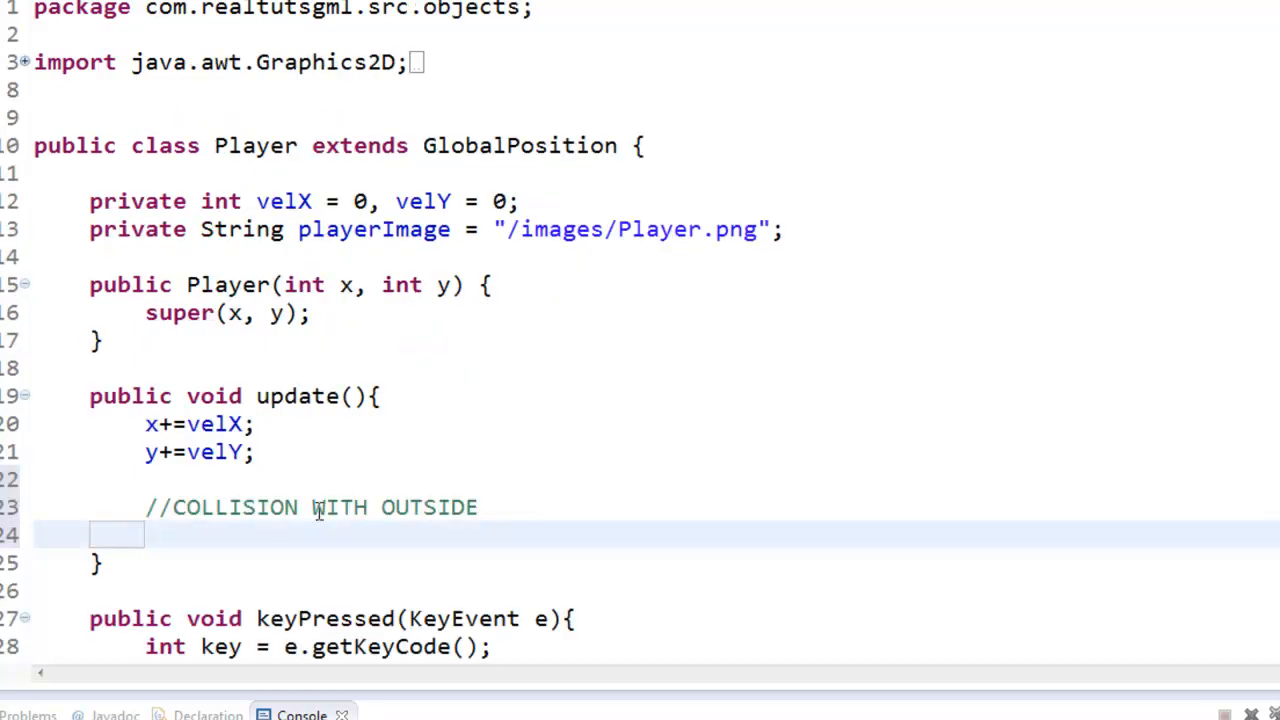
pyautogui.moveTo(740, 485)
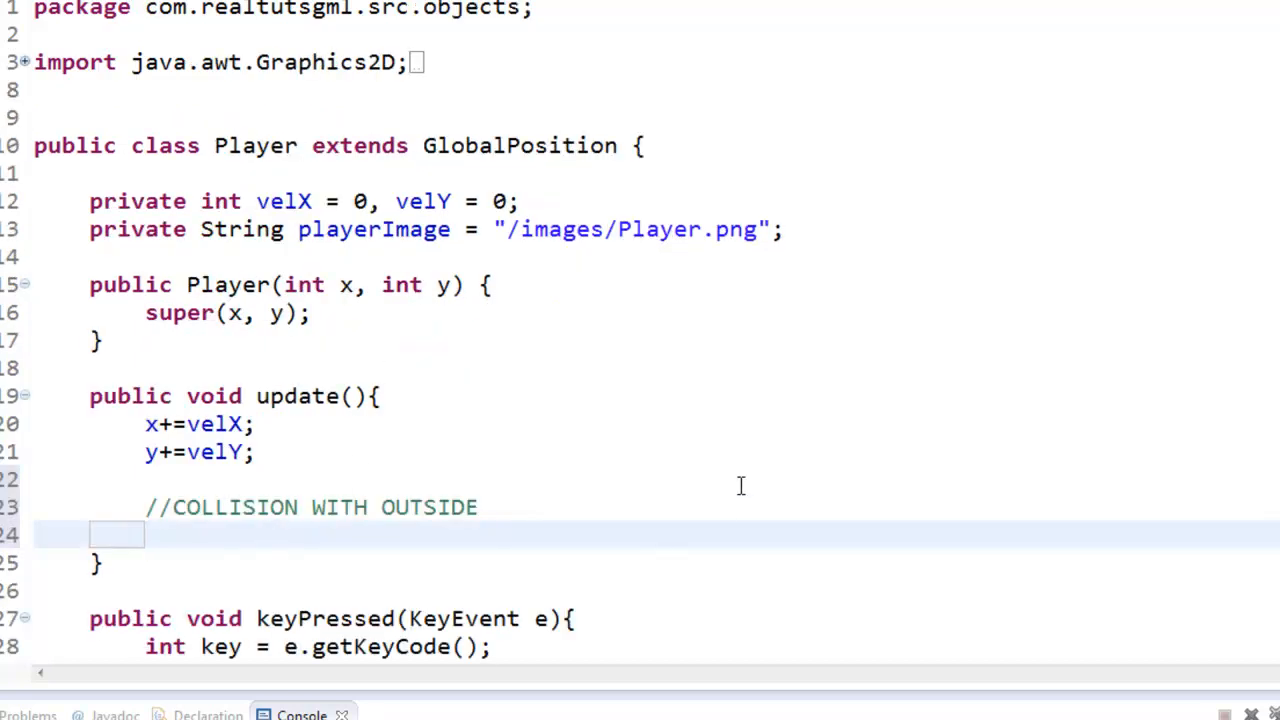
pyautogui.write('if(')
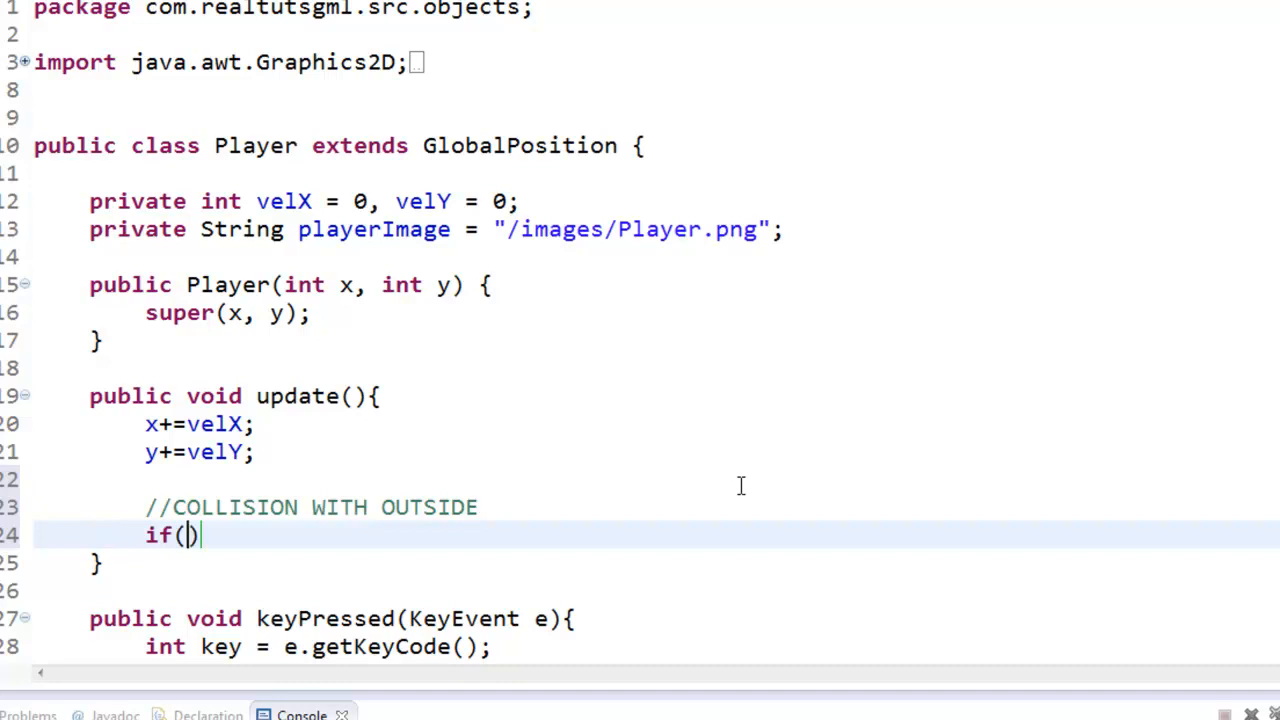
pyautogui.write('x < 0')
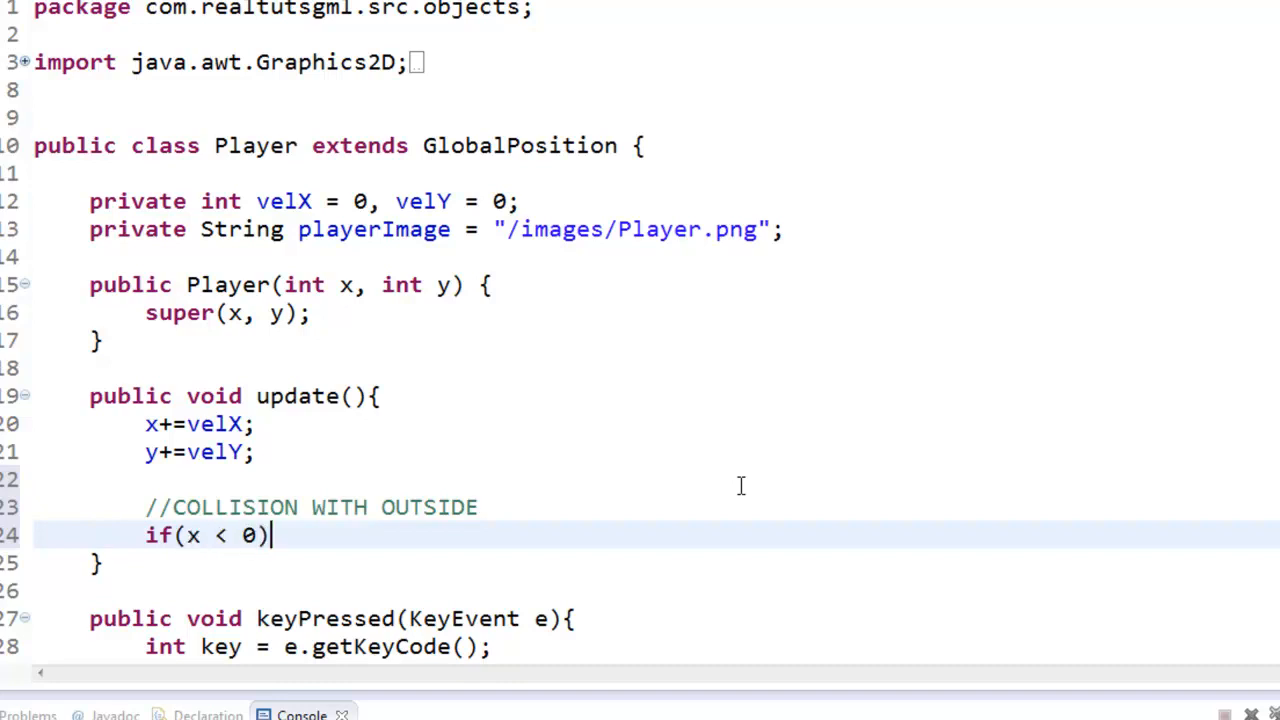
pyautogui.write('1')
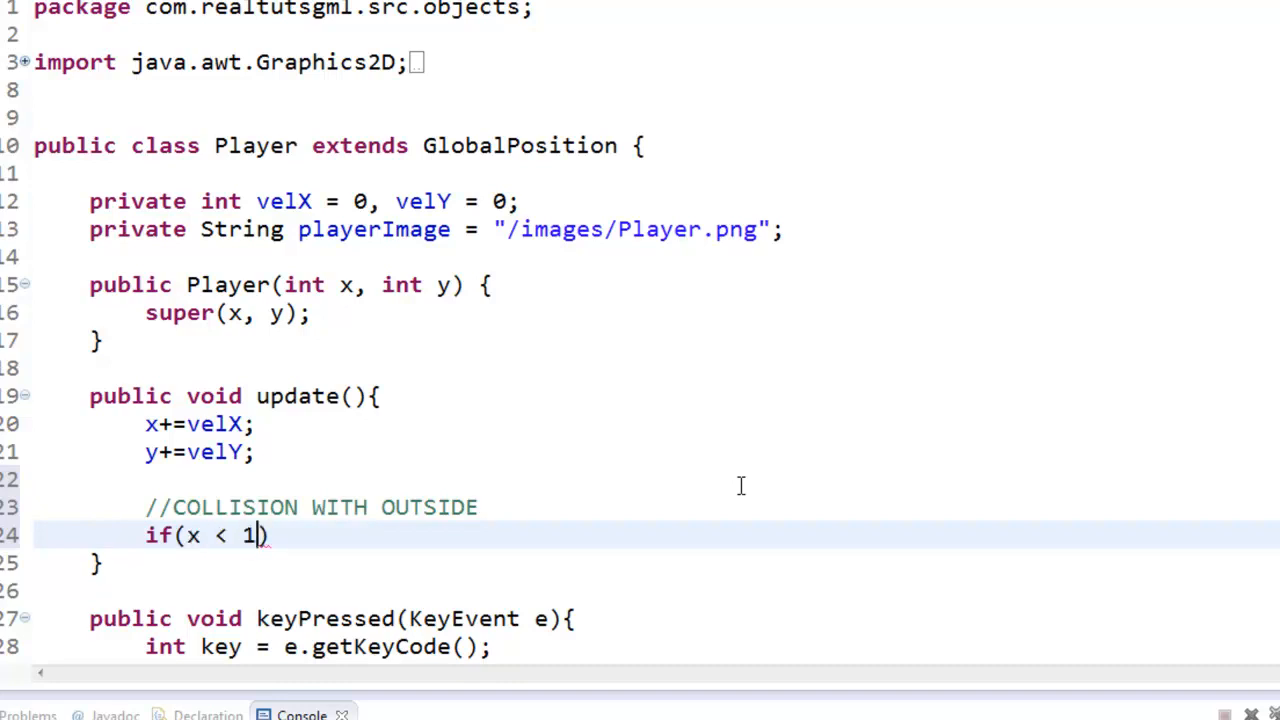
pyautogui.write('){')
pyautogui.write('x = 0;')
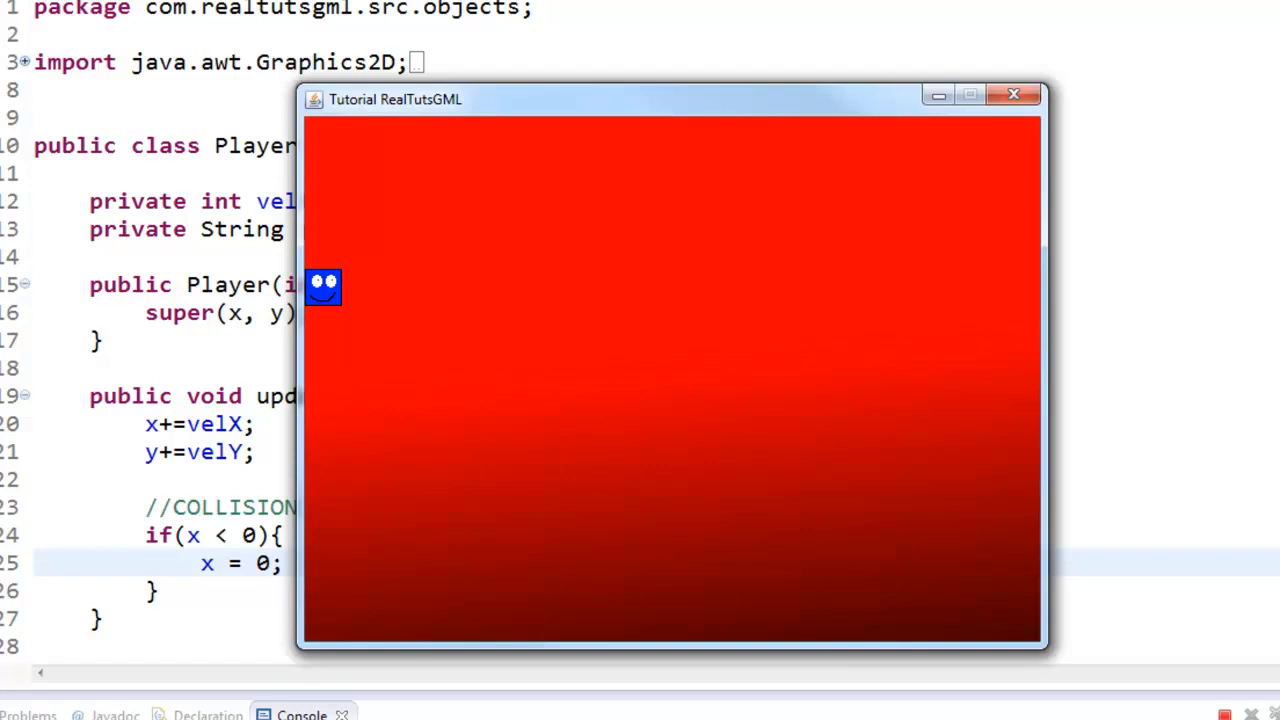
pyautogui.moveTo(874, 15)
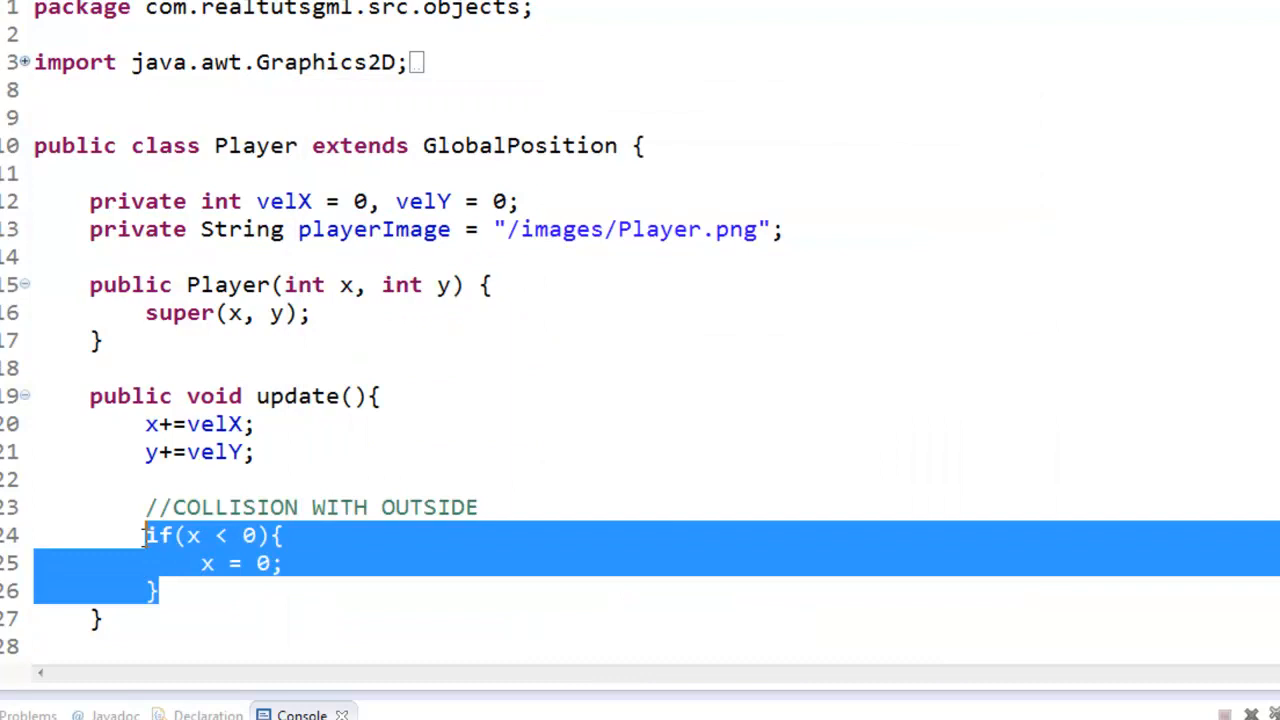
# Paste a y < 0 copy of the x check and add if(x > 640){ x = 640; }
pyautogui.click(145, 618)
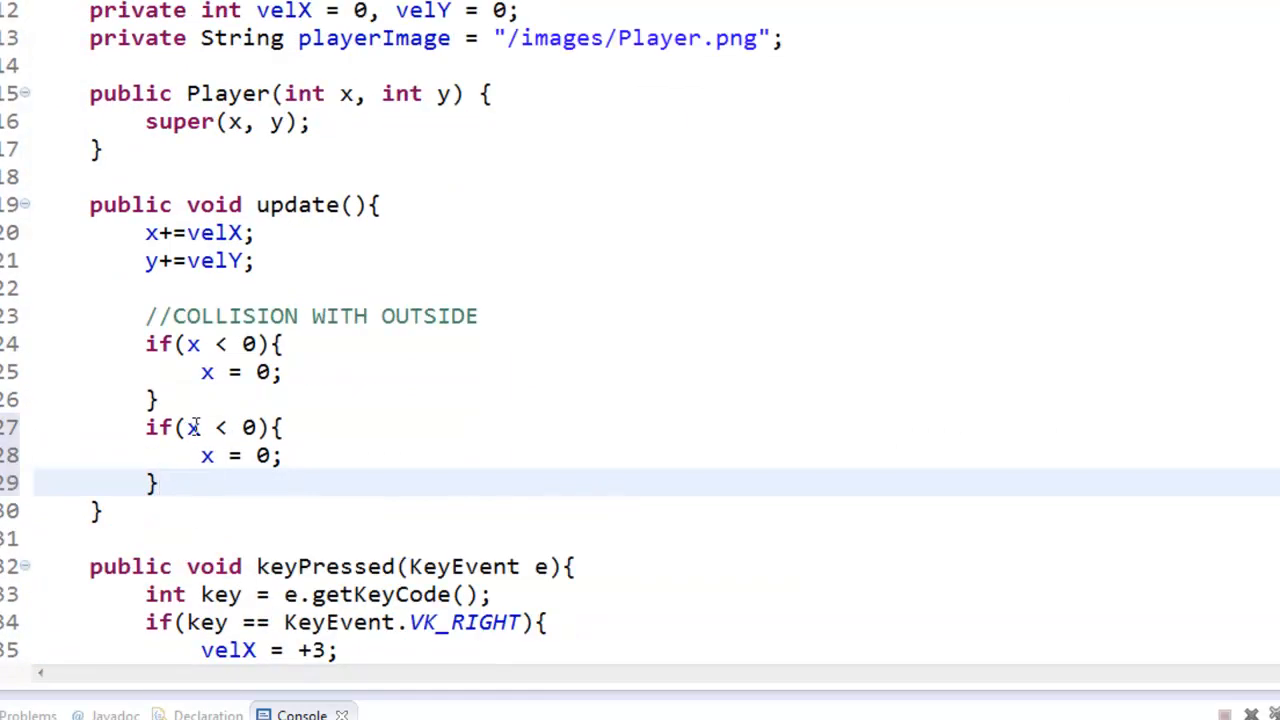
pyautogui.write('y')
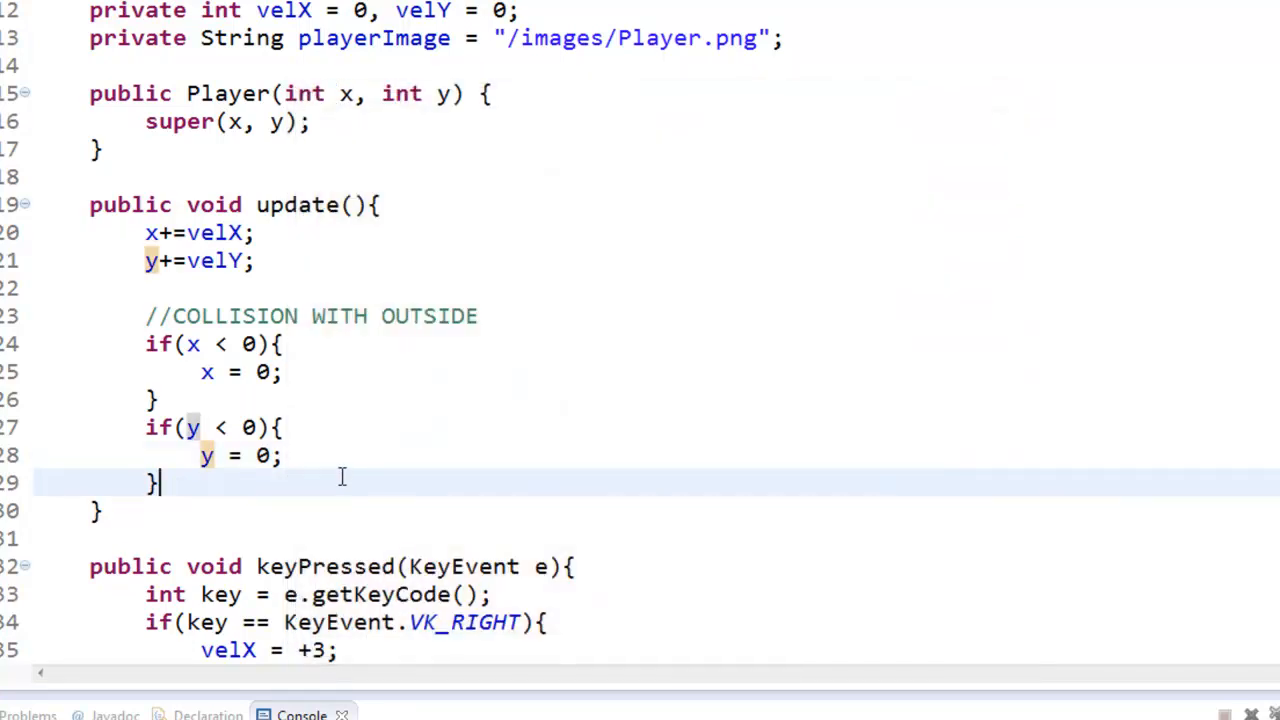
pyautogui.write('if(x)')
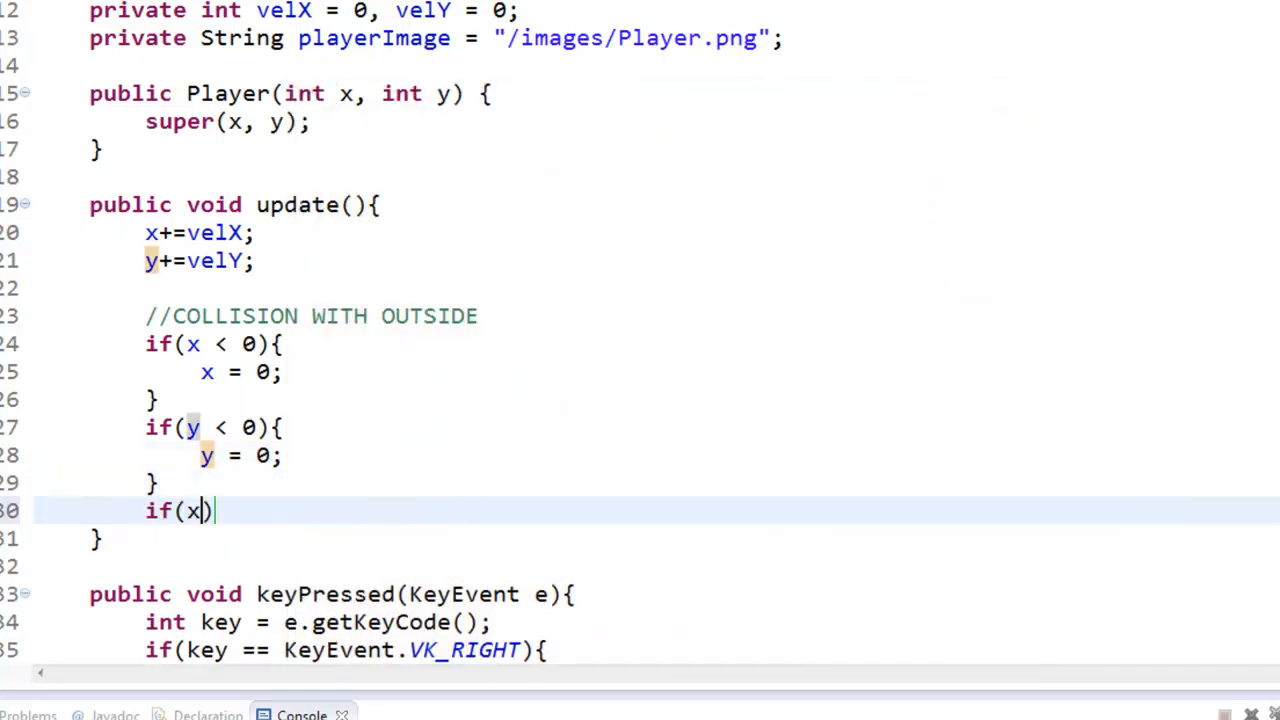
pyautogui.write('> 640')
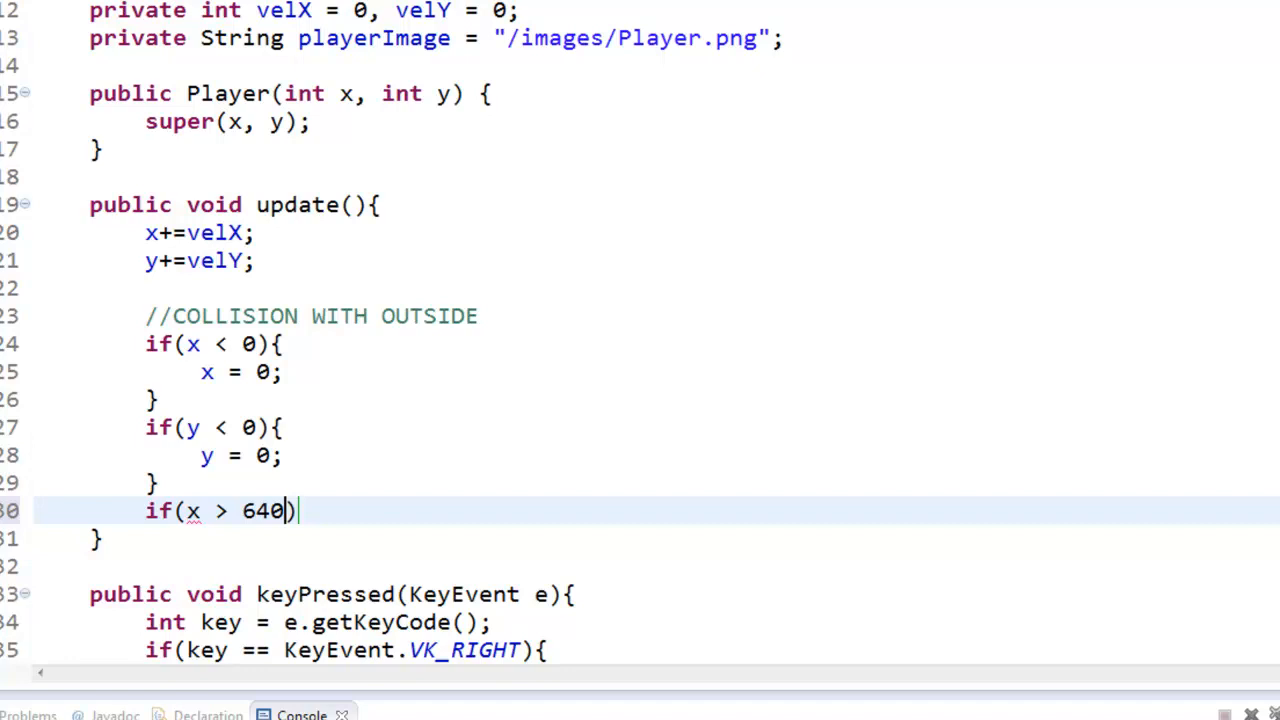
pyautogui.write('{')
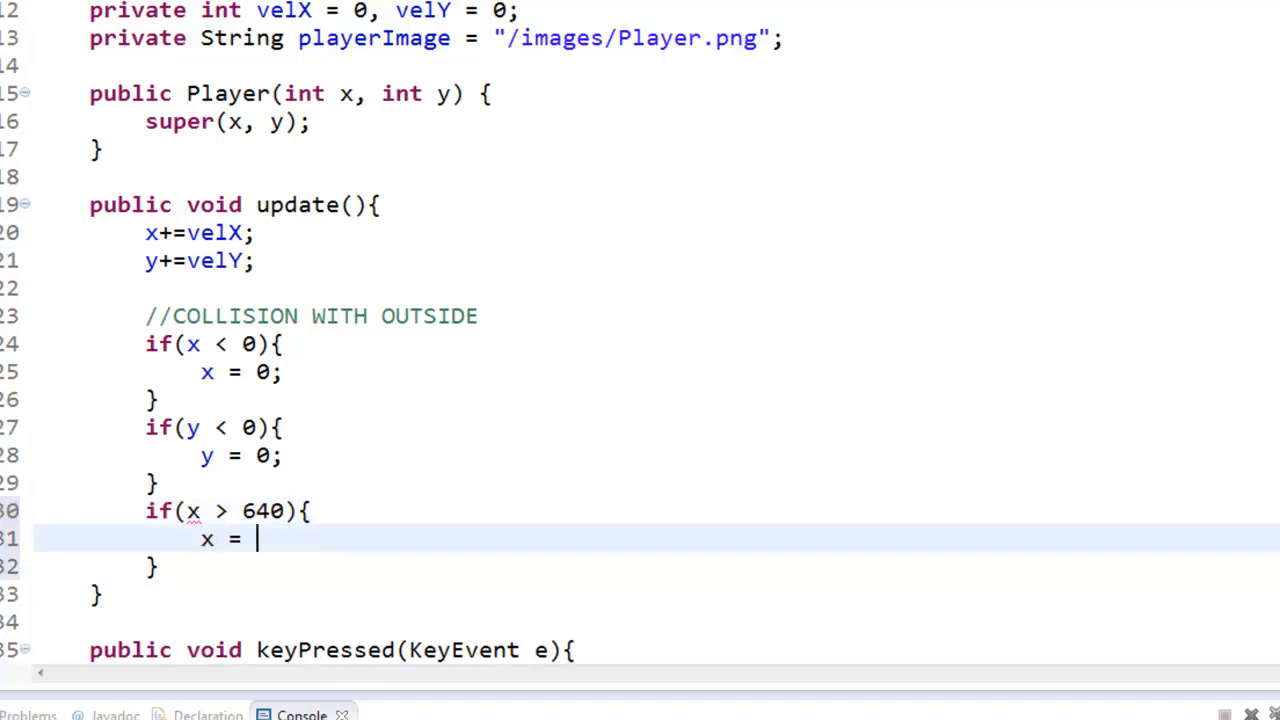
pyautogui.write('640;')
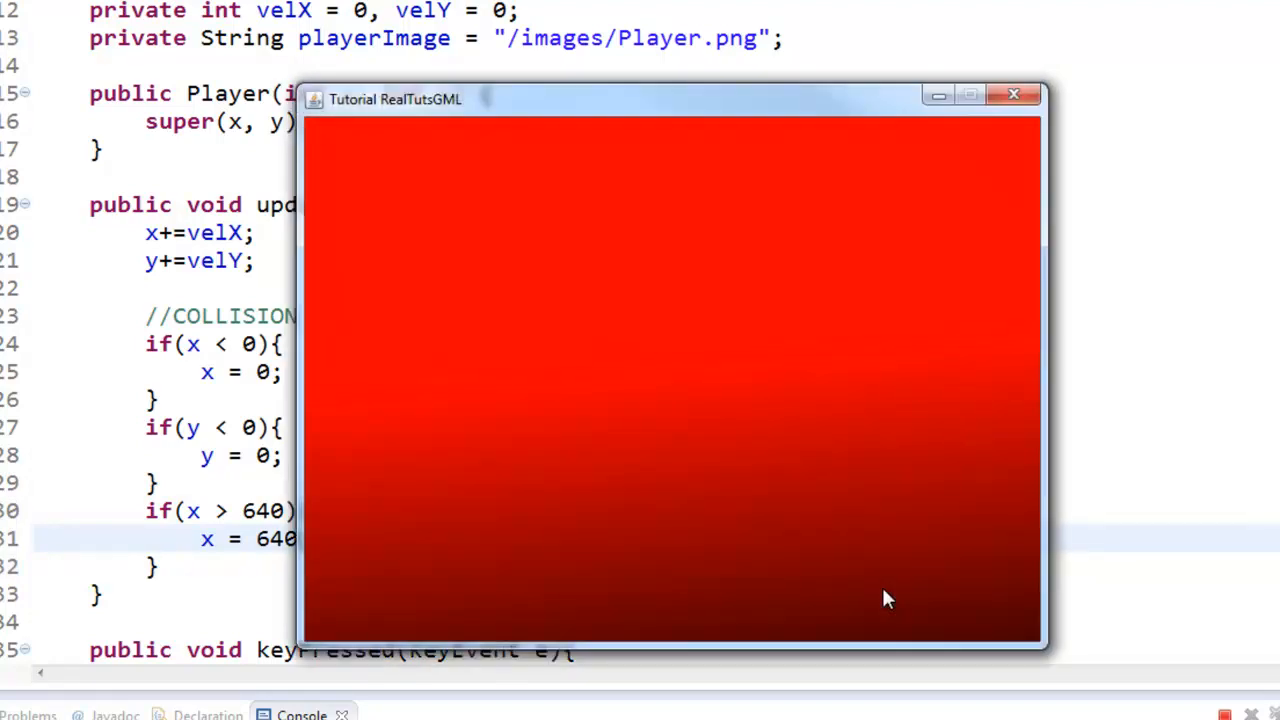
pyautogui.moveTo(1050, 64)
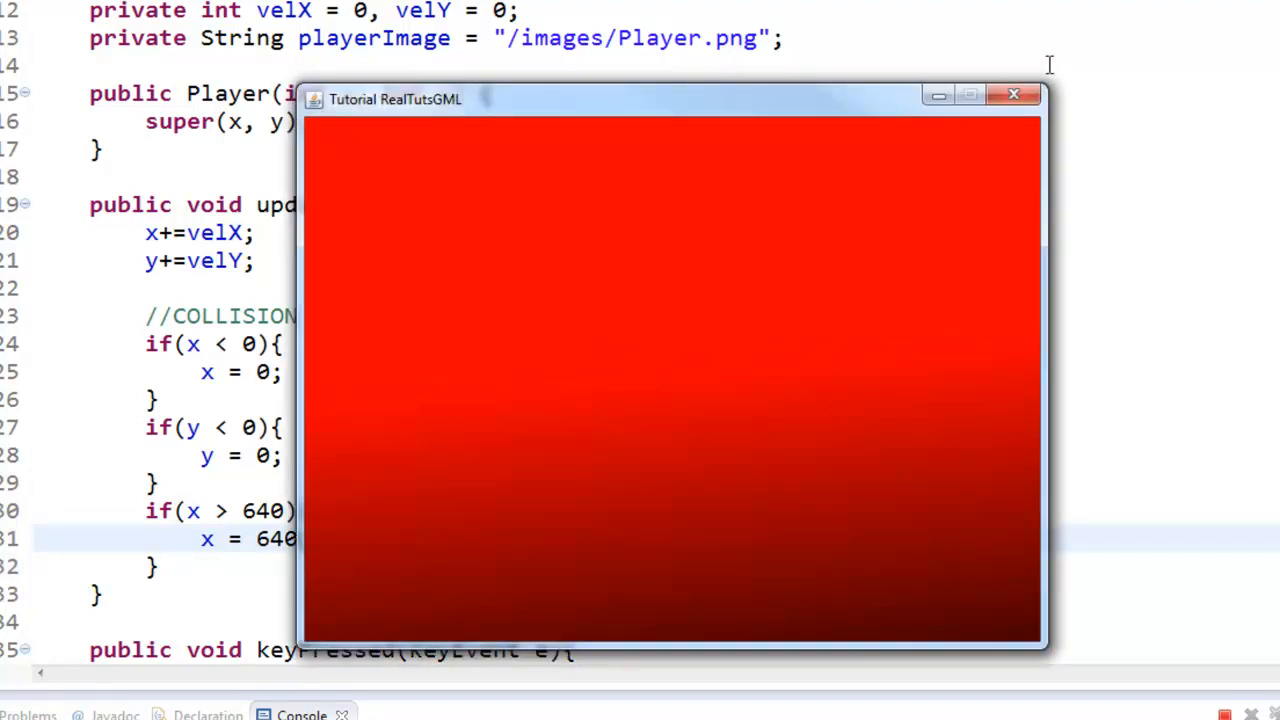
pyautogui.click(1013, 94)
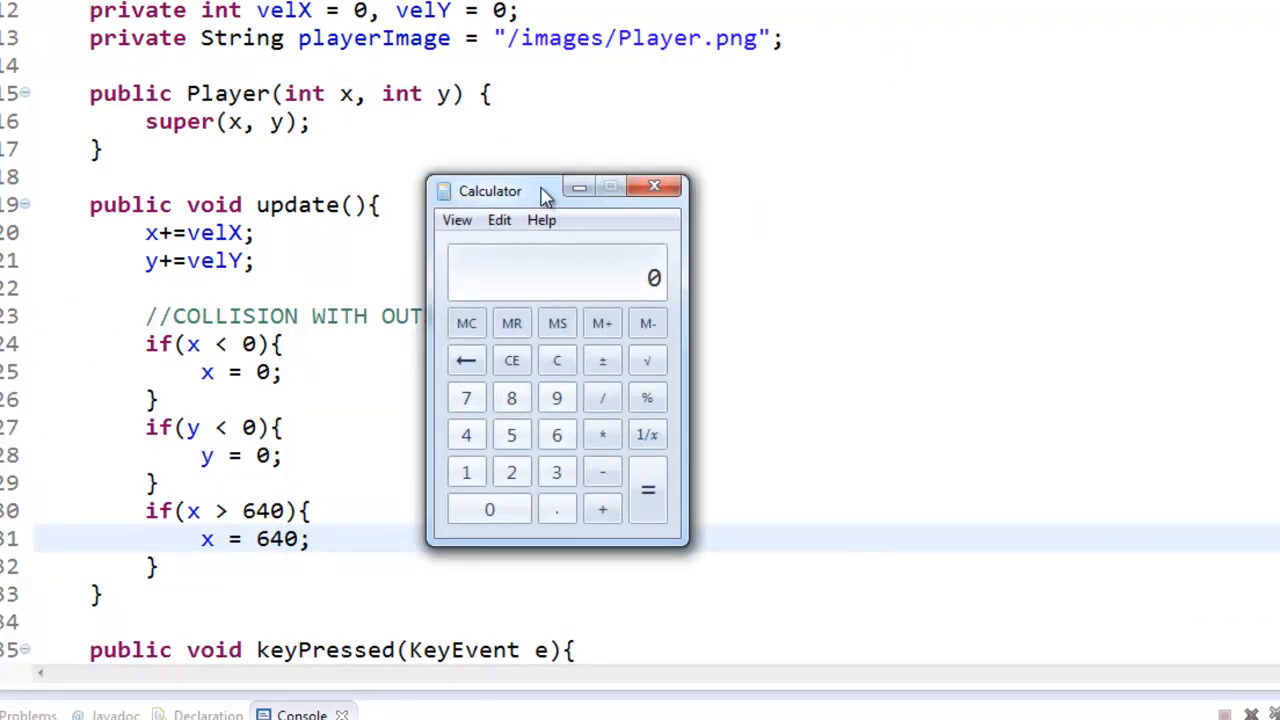
# Compute 640 − 32 = 608 in Calculator and change the x cap to 608
pyautogui.click(654, 186)
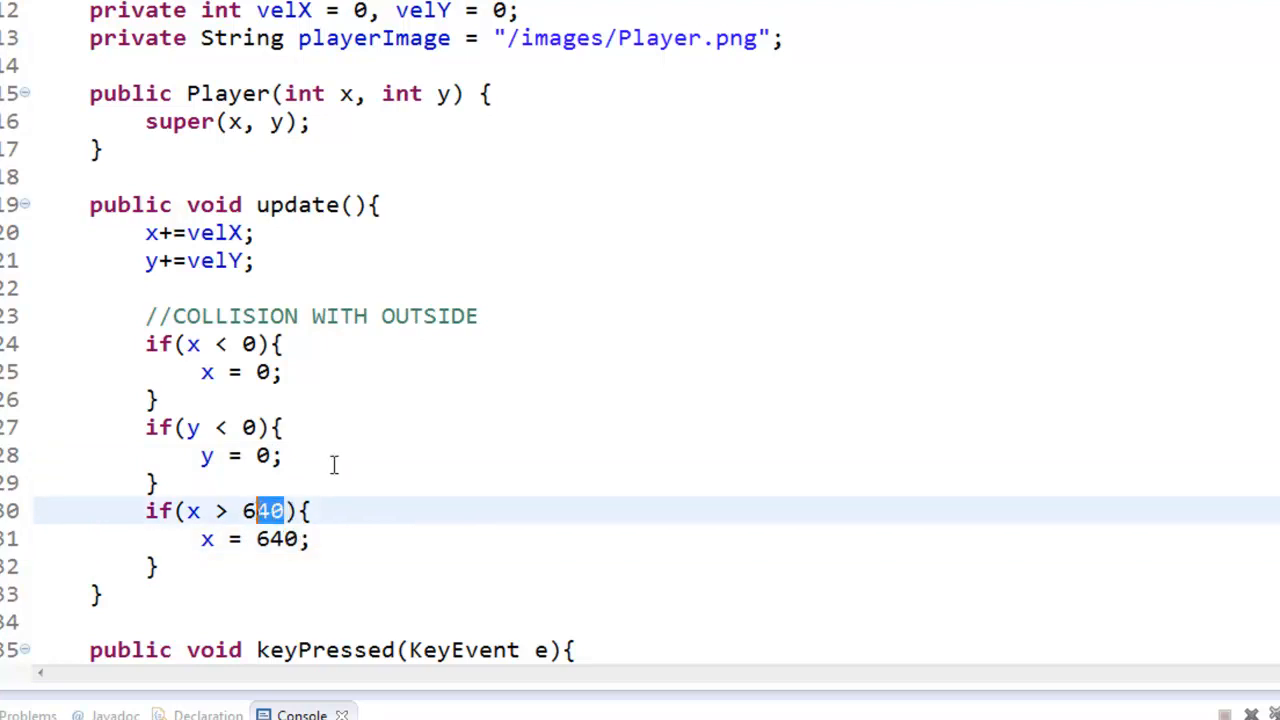
pyautogui.write('08')
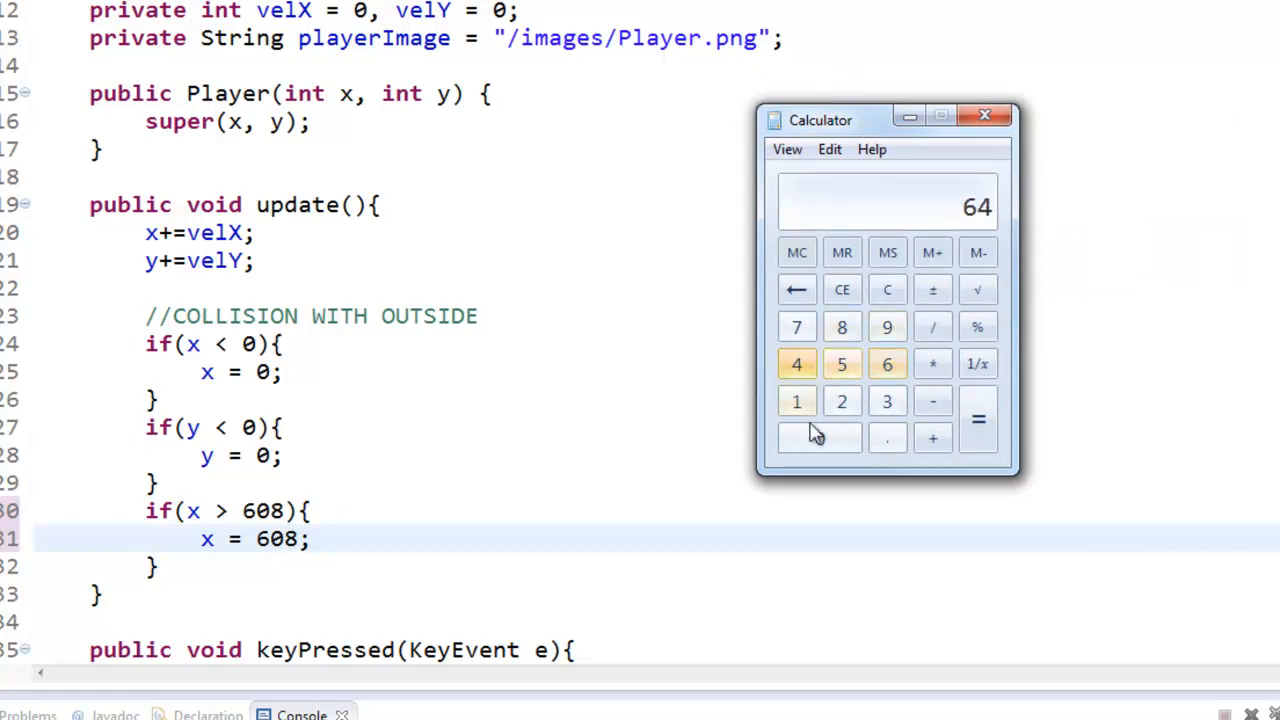
pyautogui.click(978, 419)
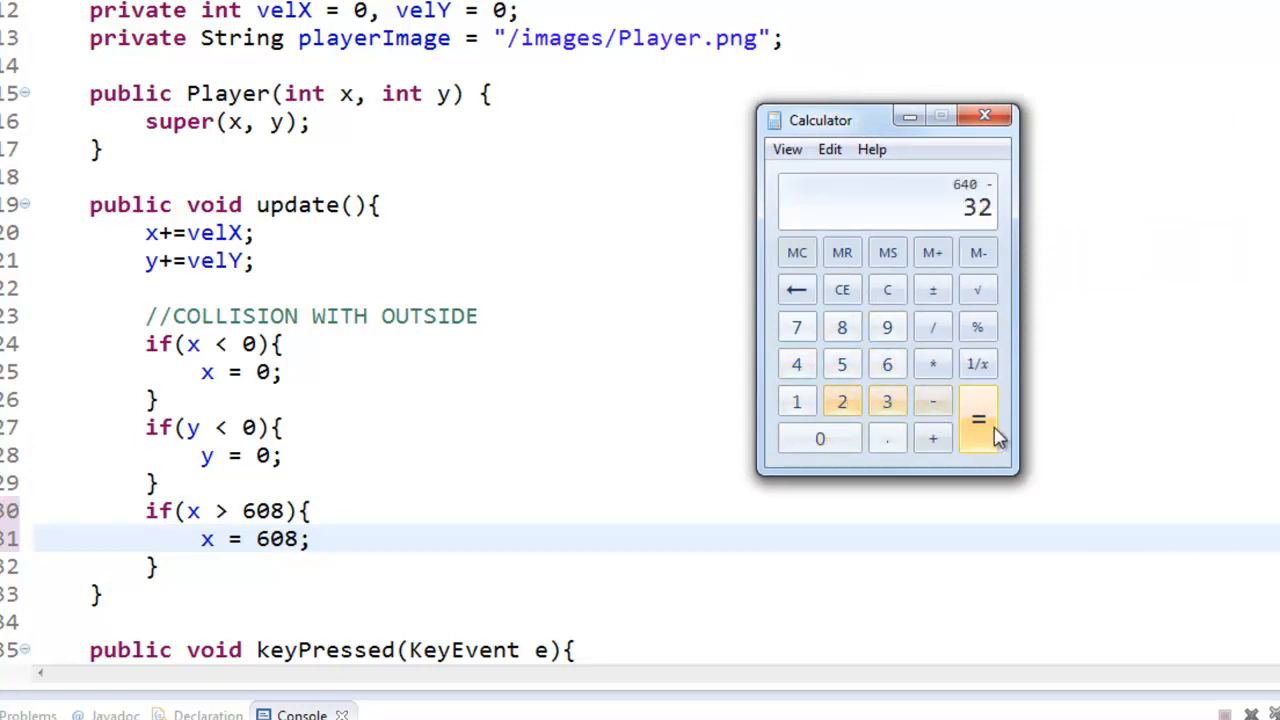
pyautogui.click(977, 418)
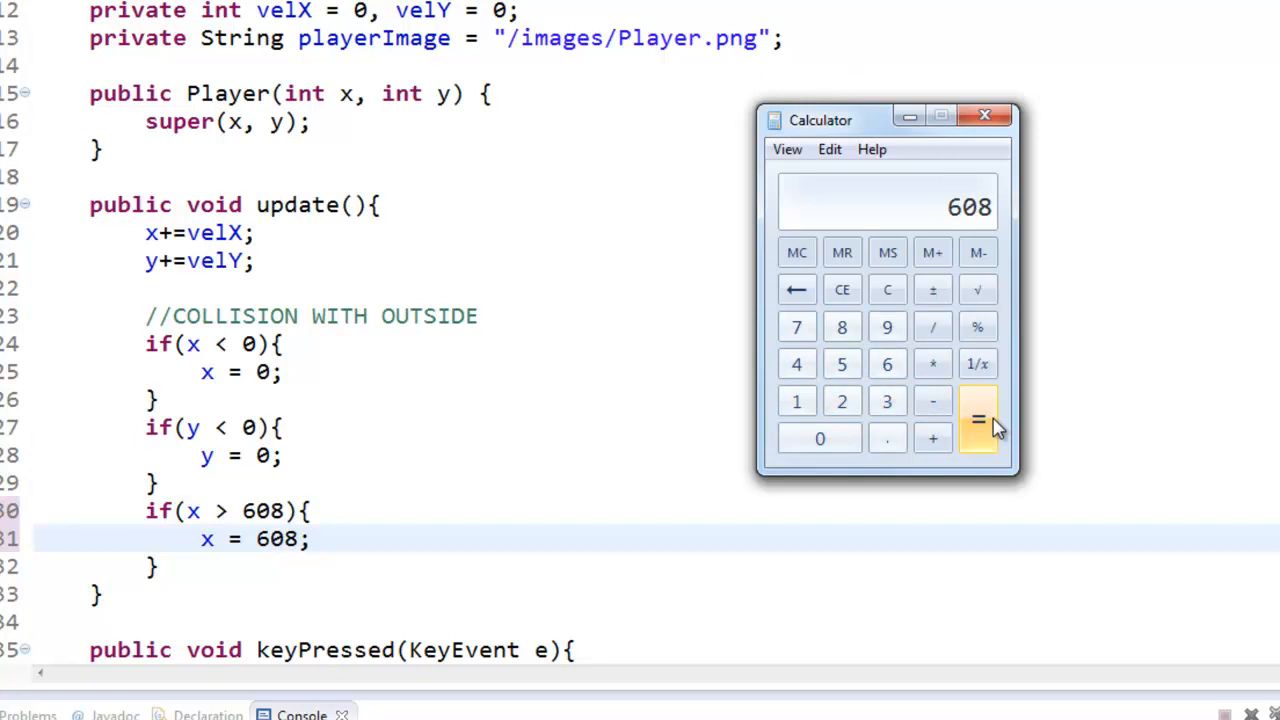
pyautogui.moveTo(891, 71)
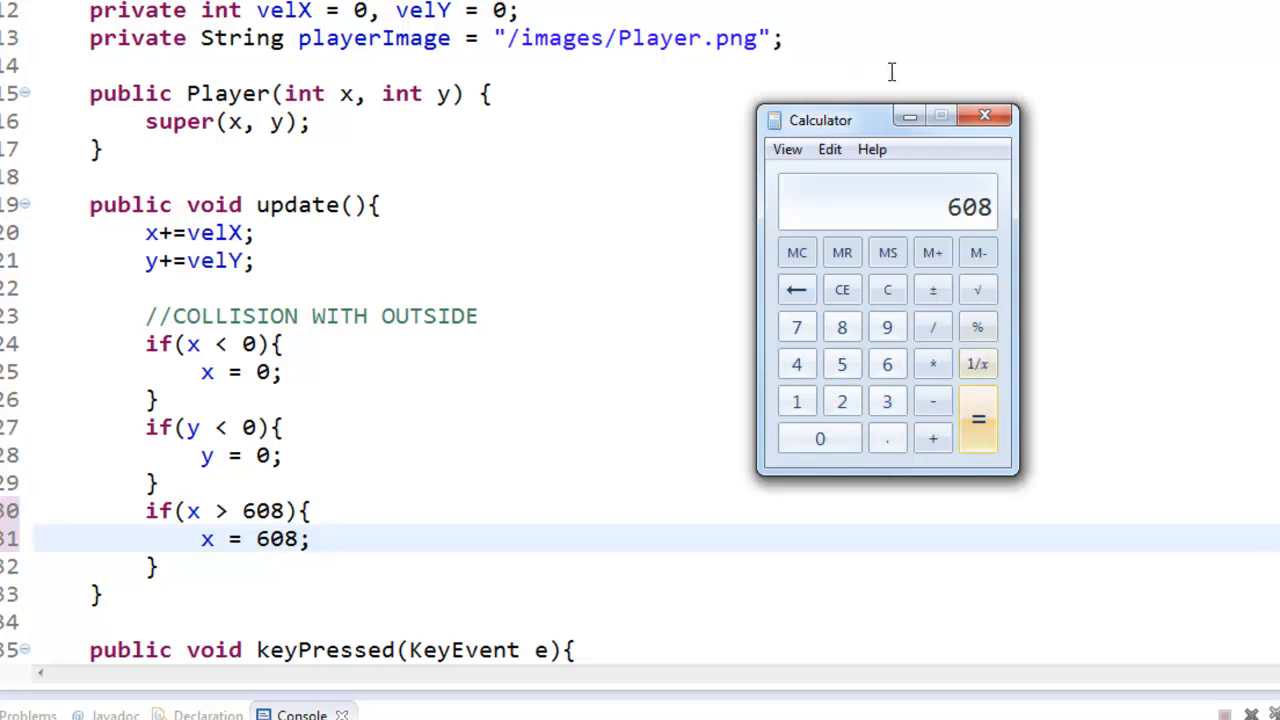
pyautogui.click(983, 115)
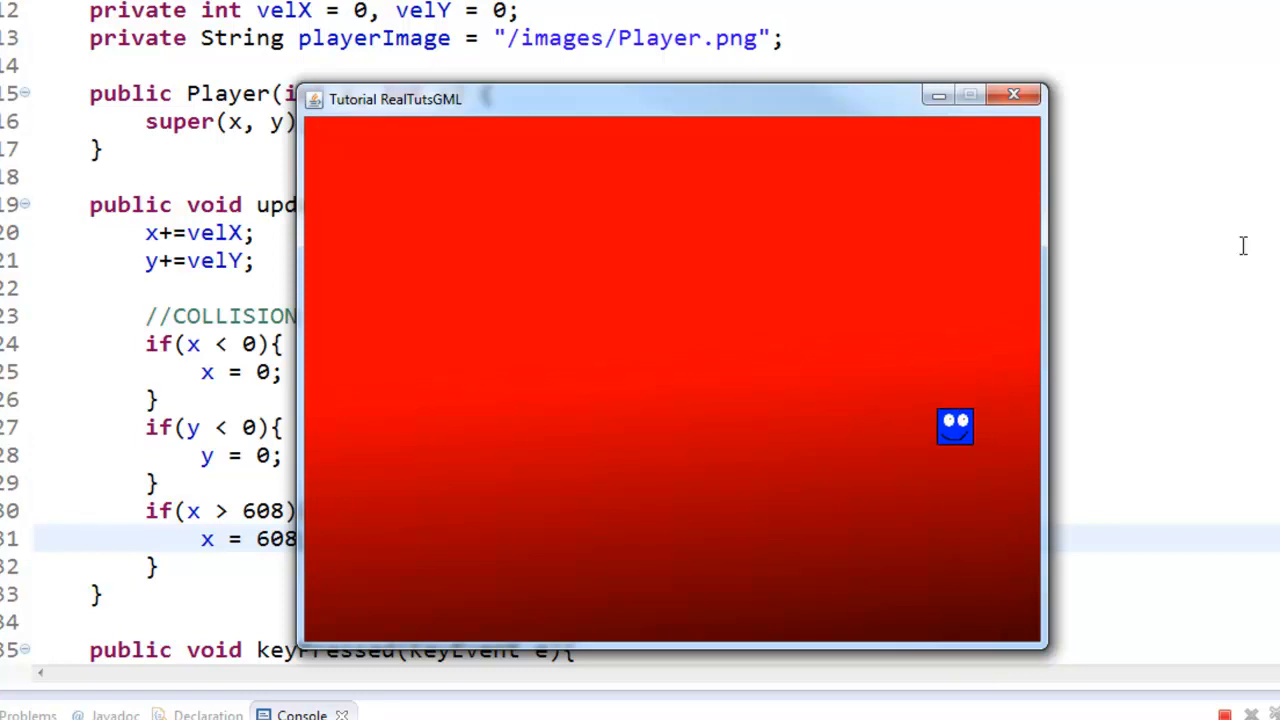
# Add if(y > 448){ y = 448; } below the x check, test, and select 448
pyautogui.click(1013, 94)
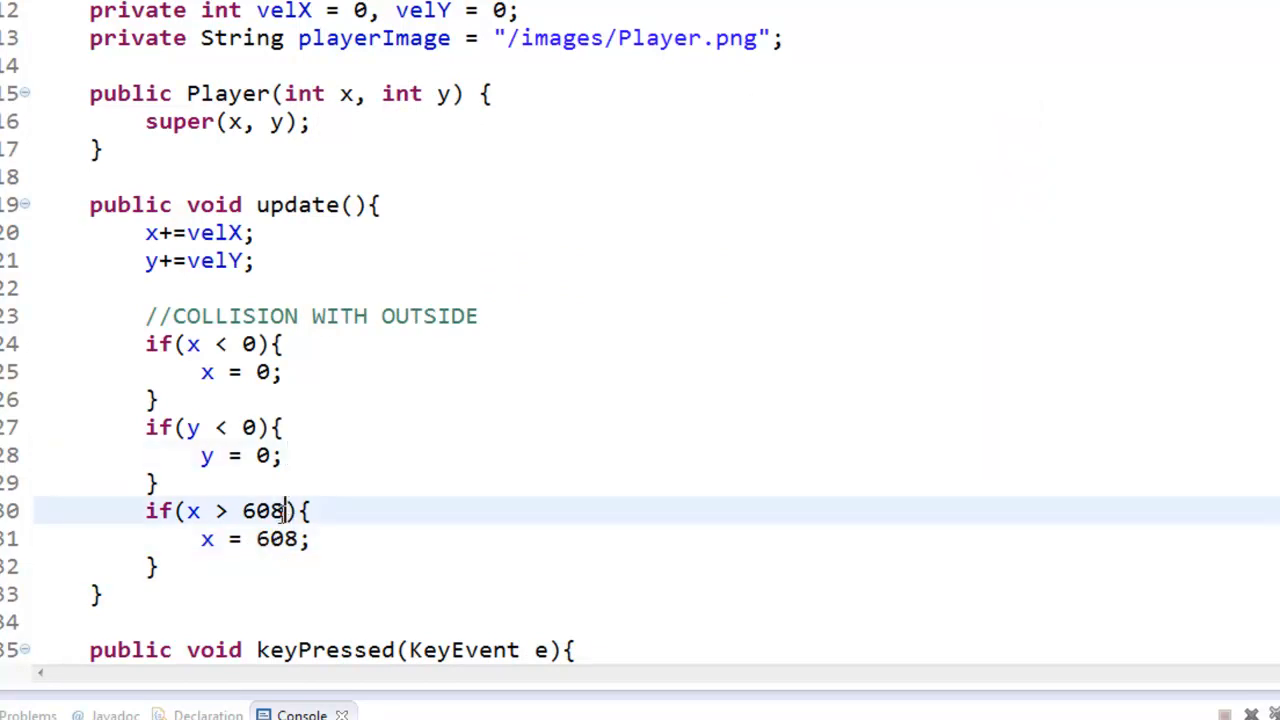
pyautogui.write('if(')
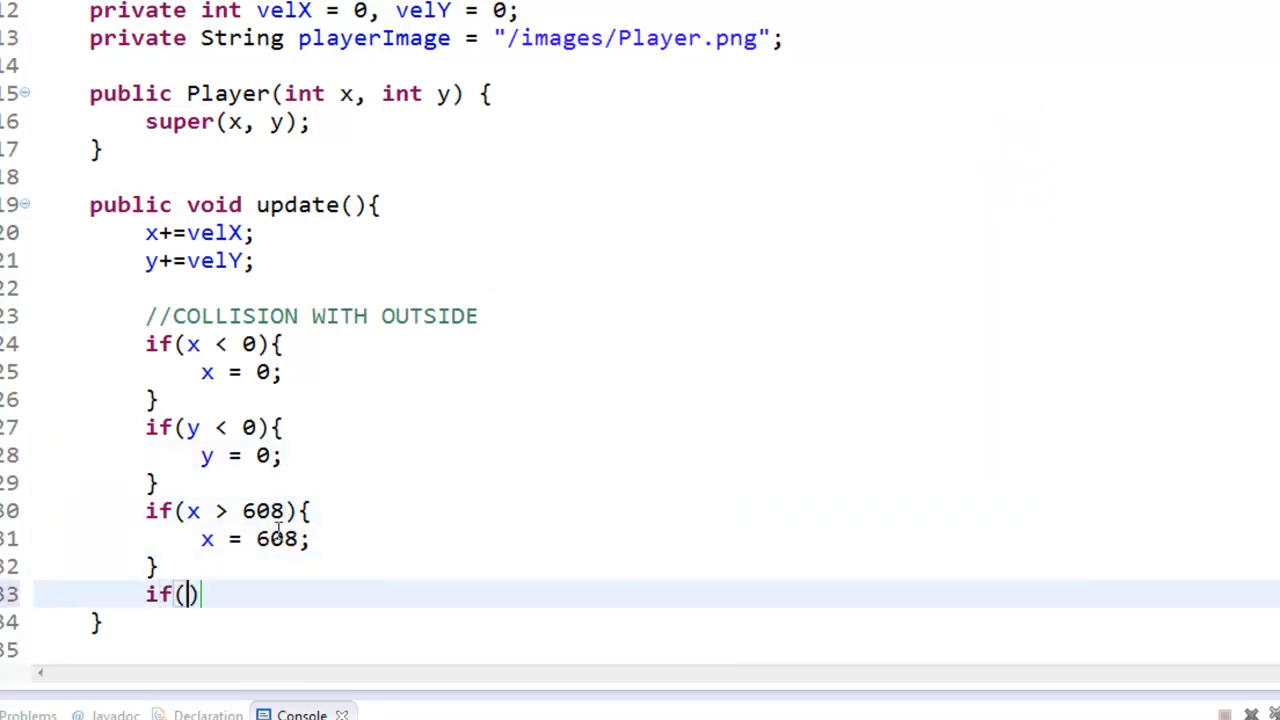
pyautogui.write('y > 448')
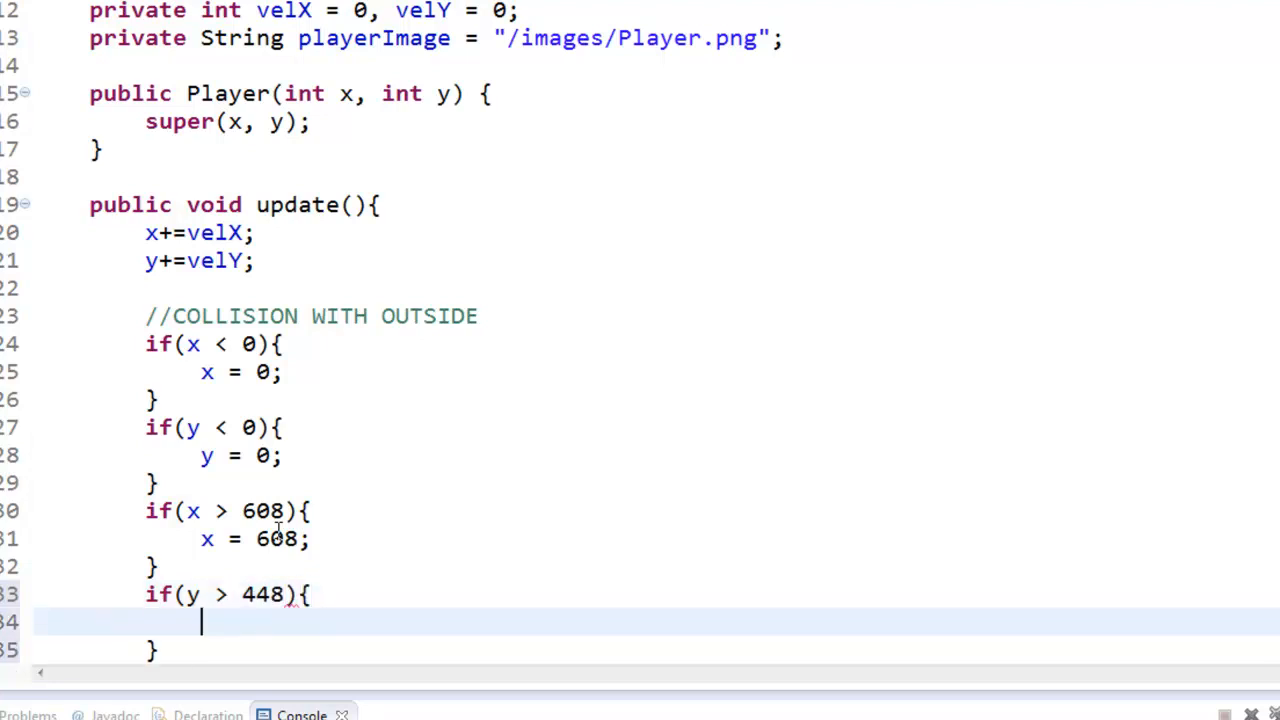
pyautogui.write('y = 448;')
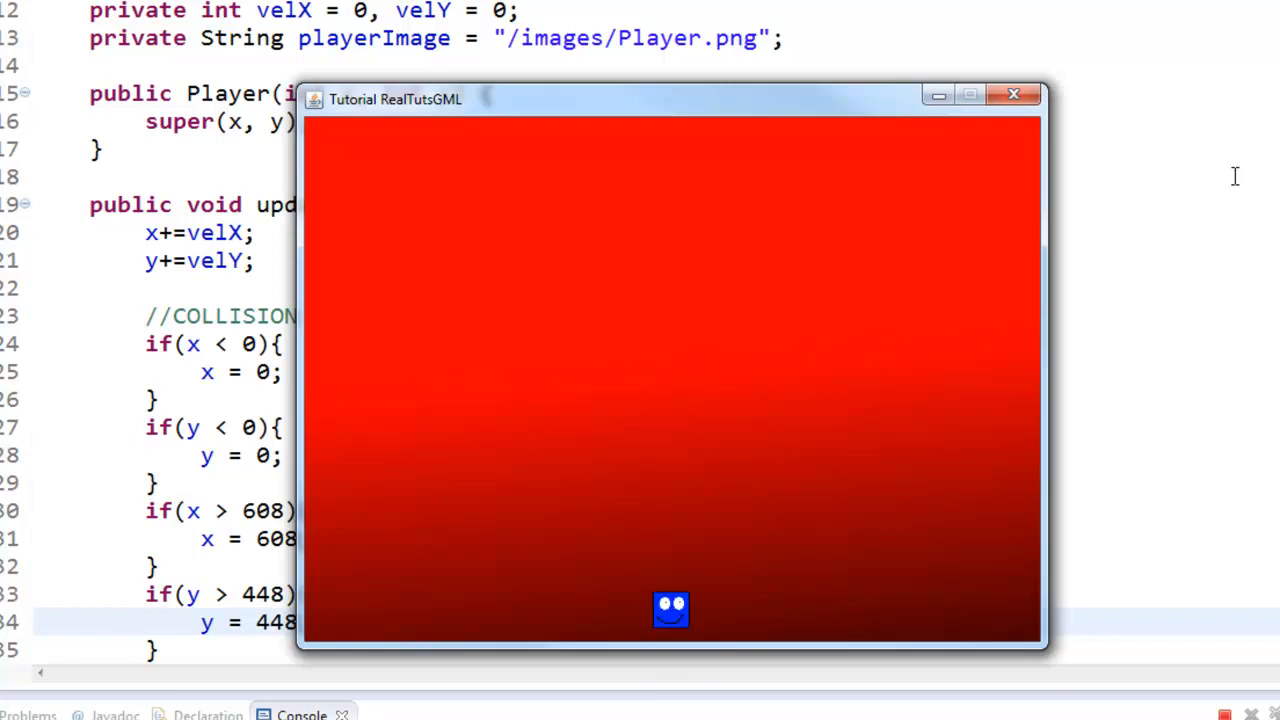
pyautogui.click(1013, 94)
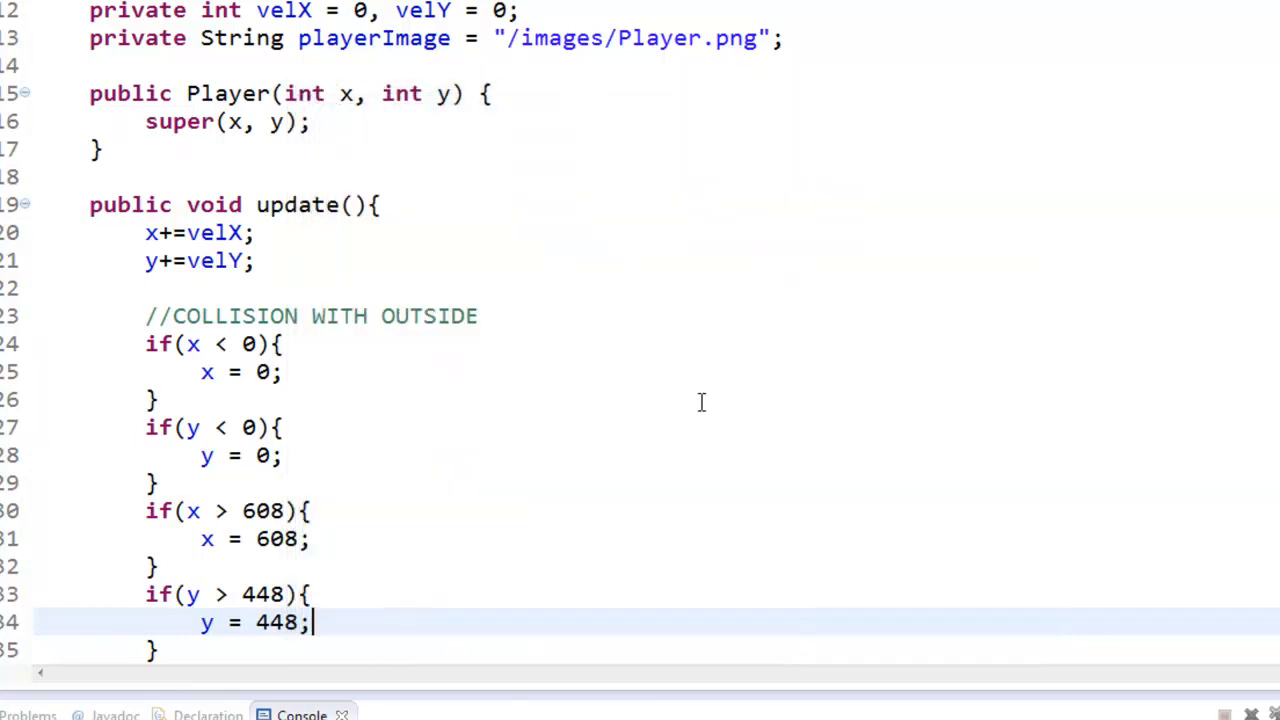
pyautogui.doubleClick(258, 594)
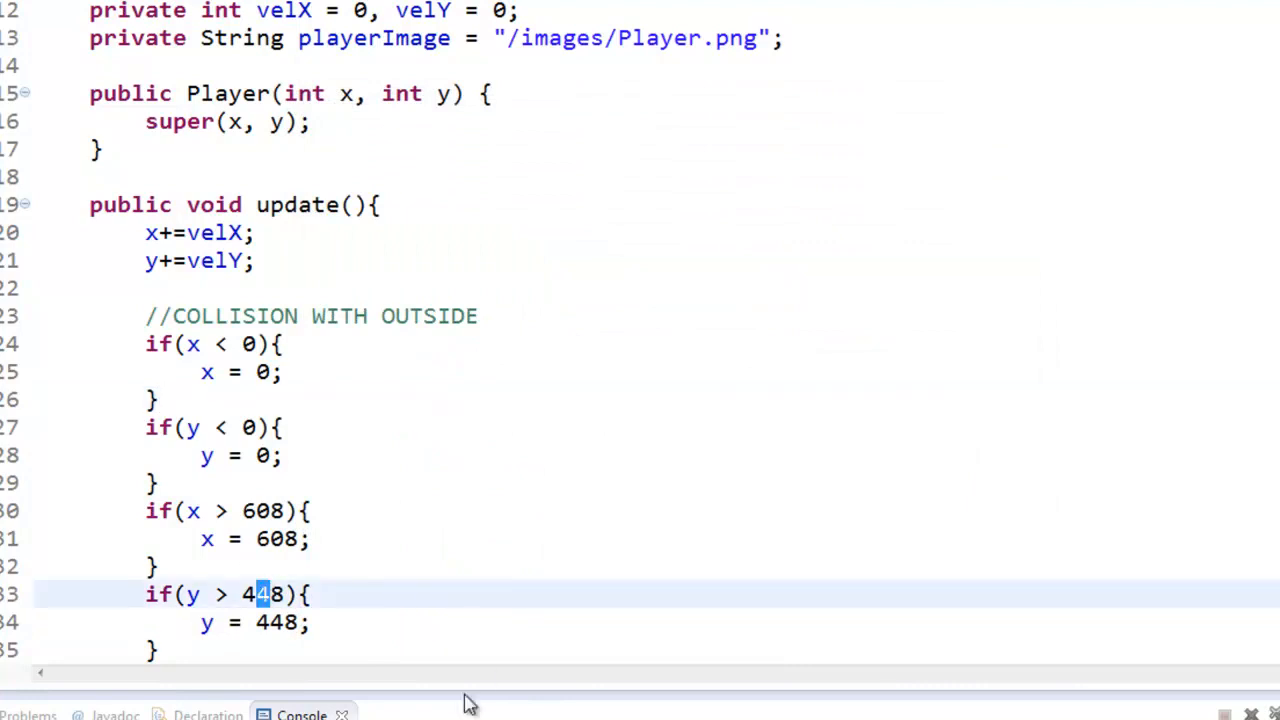